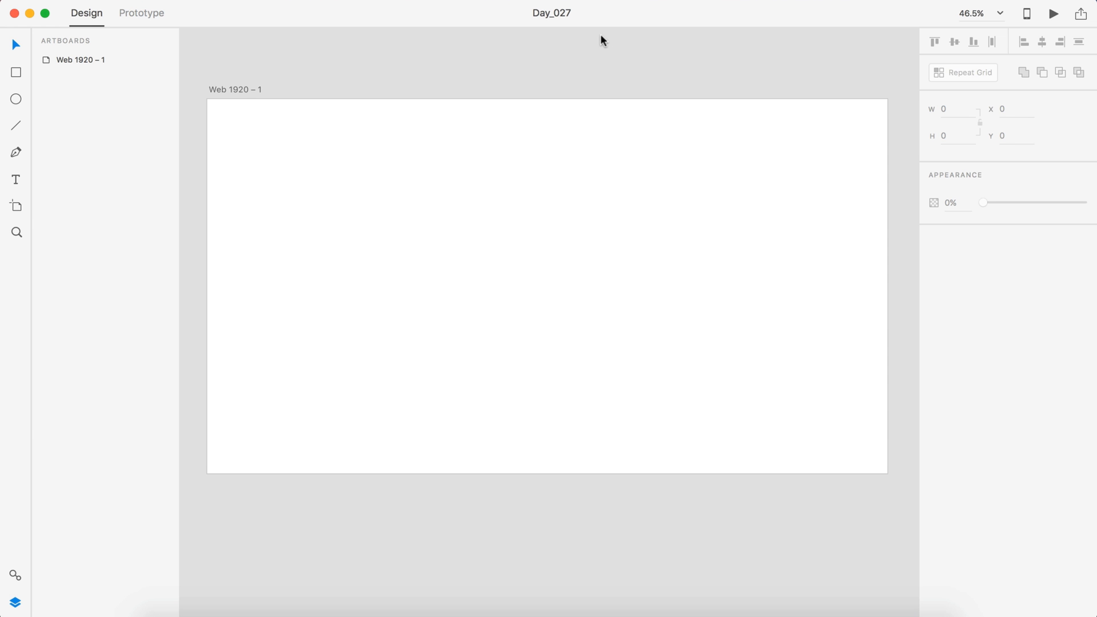
{"action": "mouse_move", "coordinate": [14, 98]}
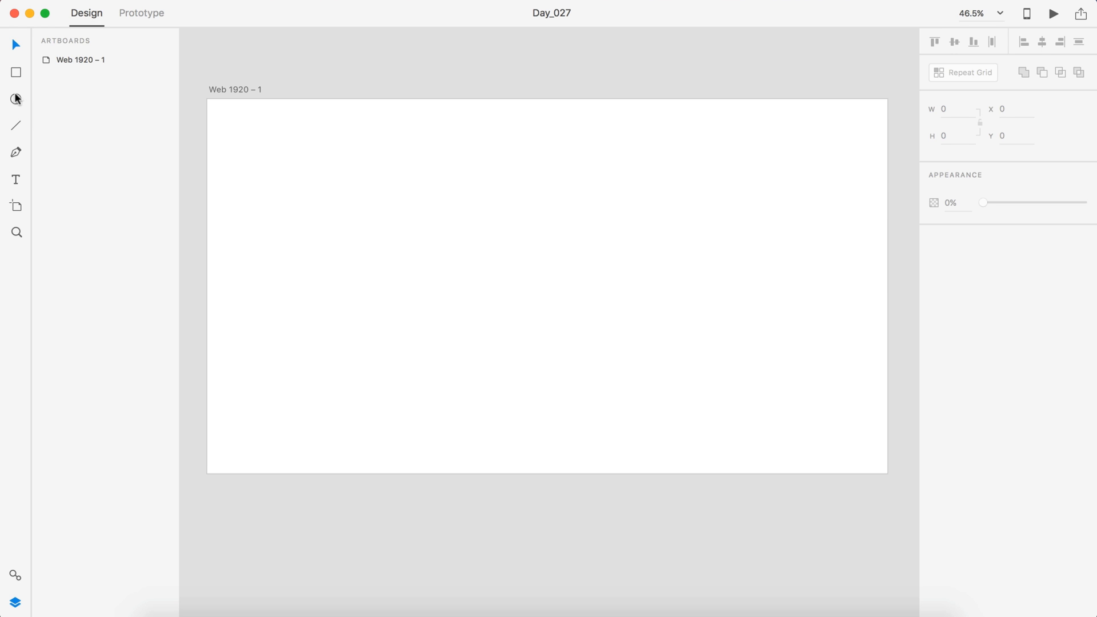
Step: Draw a roughly 131 px circle (Ellipse 1) near the top middle of the artboard
{"action": "left_click_drag", "start_coordinate": [567, 170], "coordinate": [606, 211]}
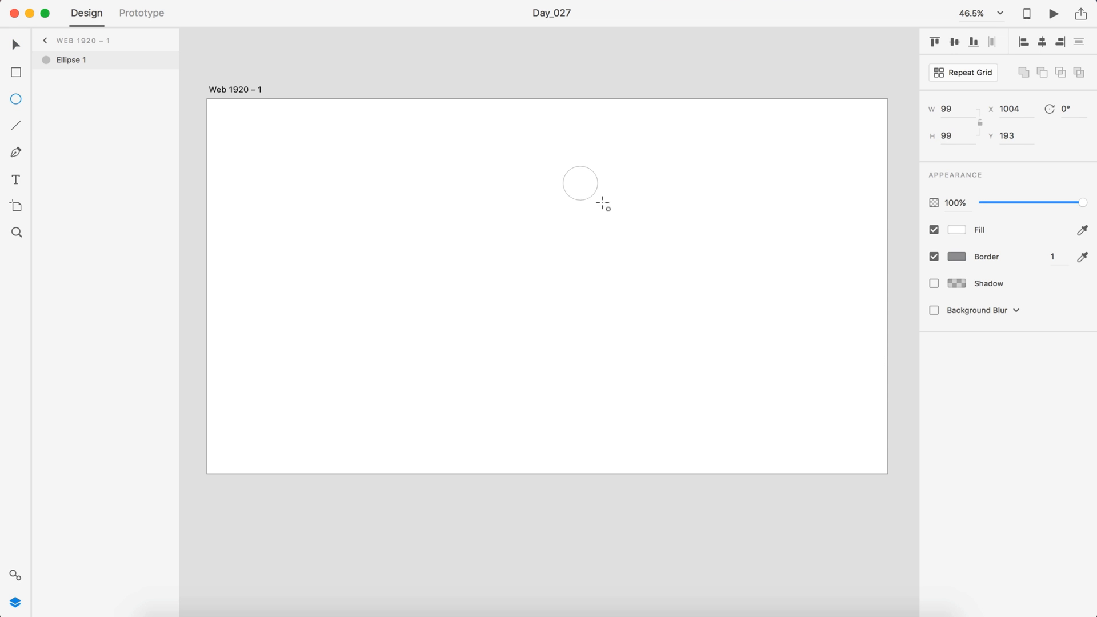
{"action": "left_click_drag", "start_coordinate": [603, 205], "coordinate": [613, 217]}
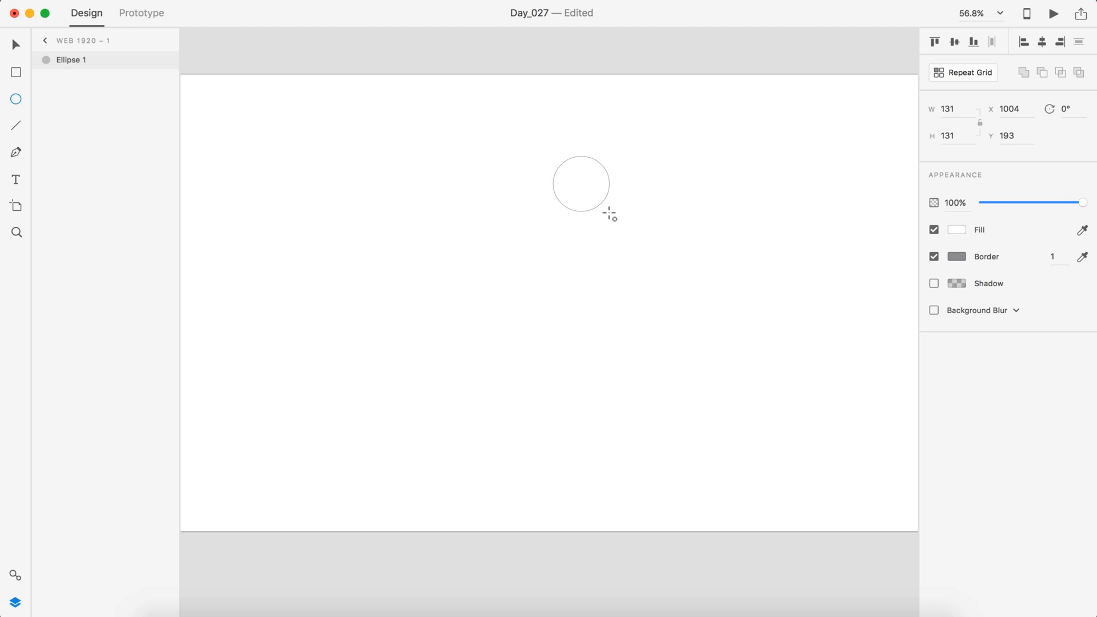
{"action": "left_click_drag", "start_coordinate": [581, 188], "coordinate": [612, 183]}
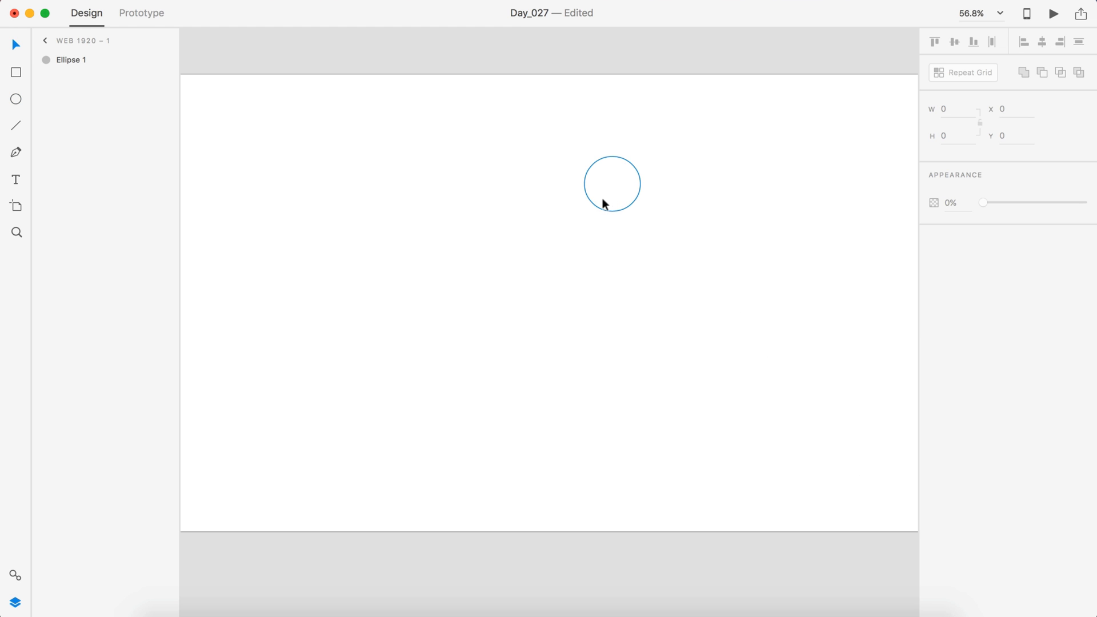
{"action": "mouse_move", "coordinate": [612, 189]}
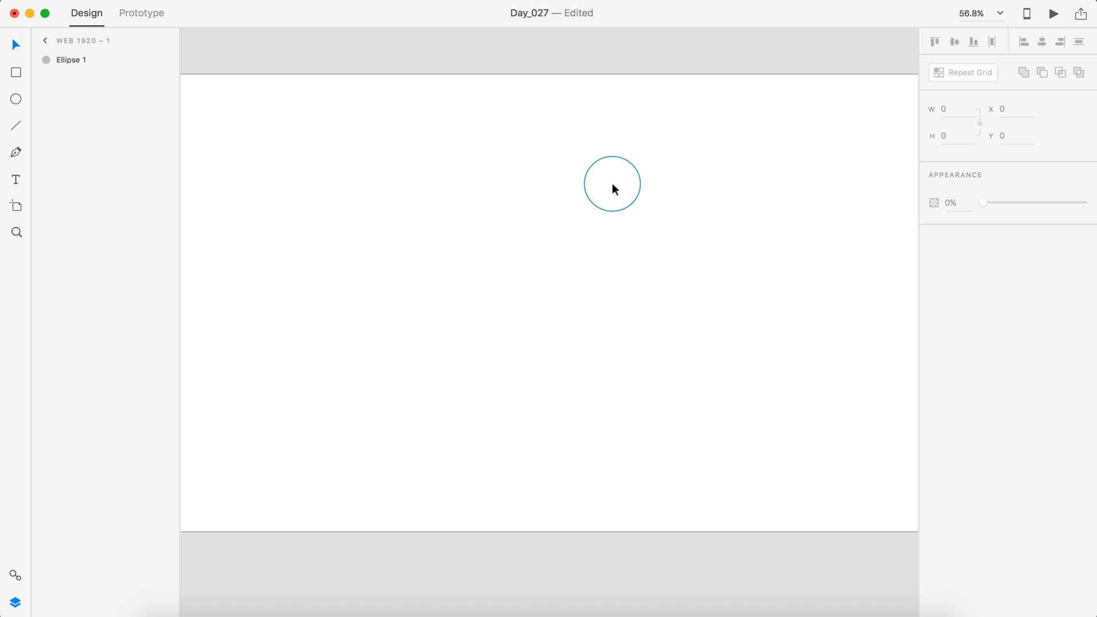
{"action": "mouse_move", "coordinate": [618, 186]}
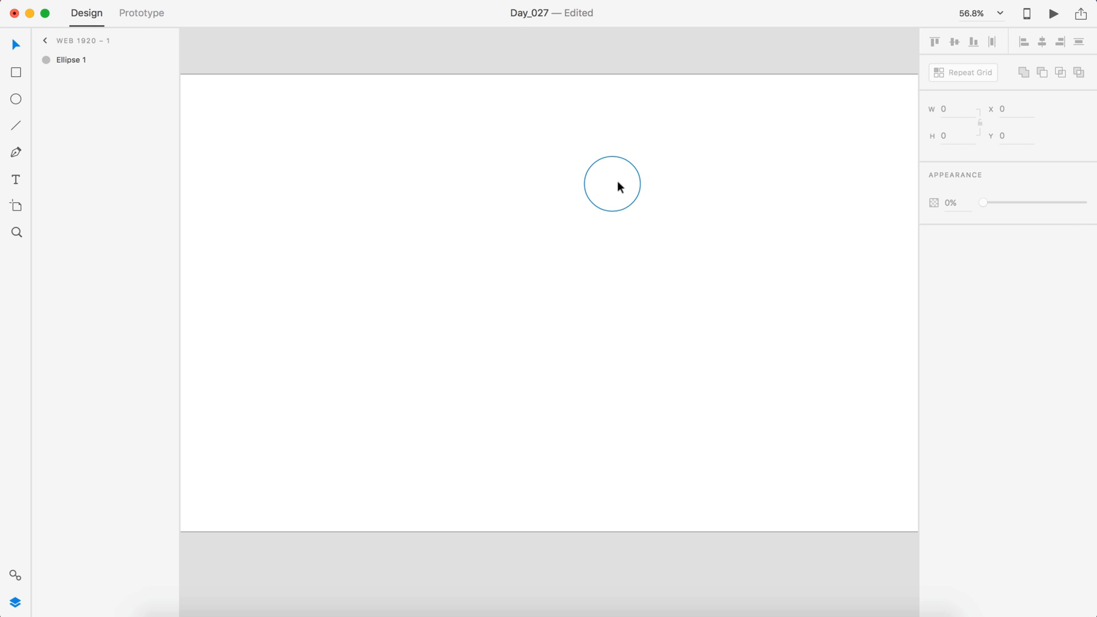
Step: Fill the circle with the 06.jpeg portrait and give it a 3 px white border
{"action": "left_click", "coordinate": [610, 182]}
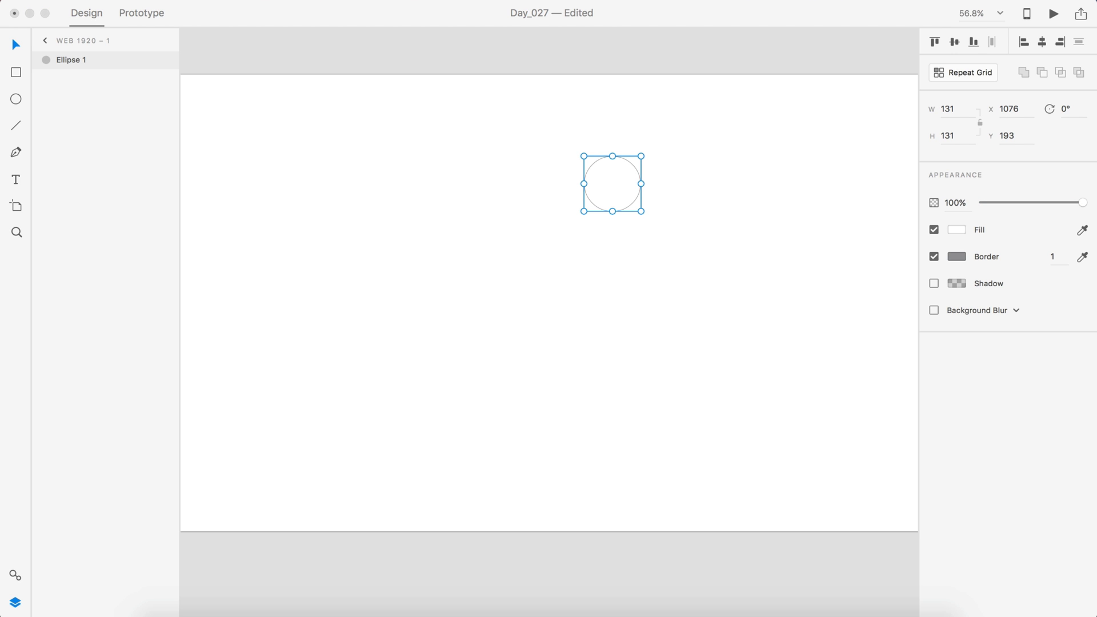
{"action": "left_click_drag", "start_coordinate": [565, 173], "coordinate": [566, 173]}
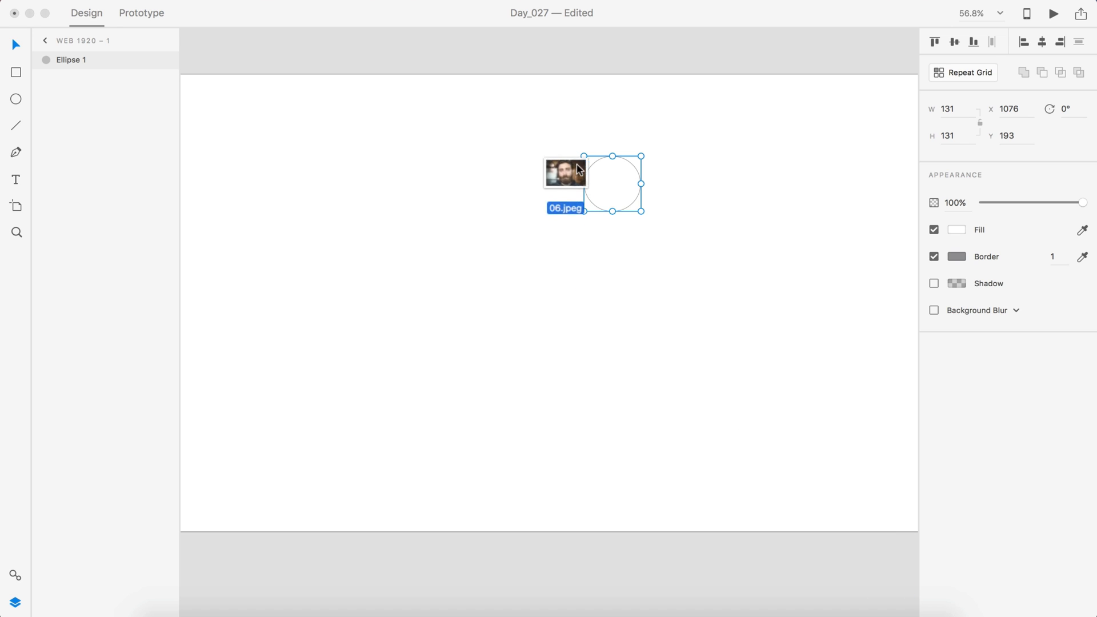
{"action": "left_click_drag", "start_coordinate": [566, 172], "coordinate": [613, 183]}
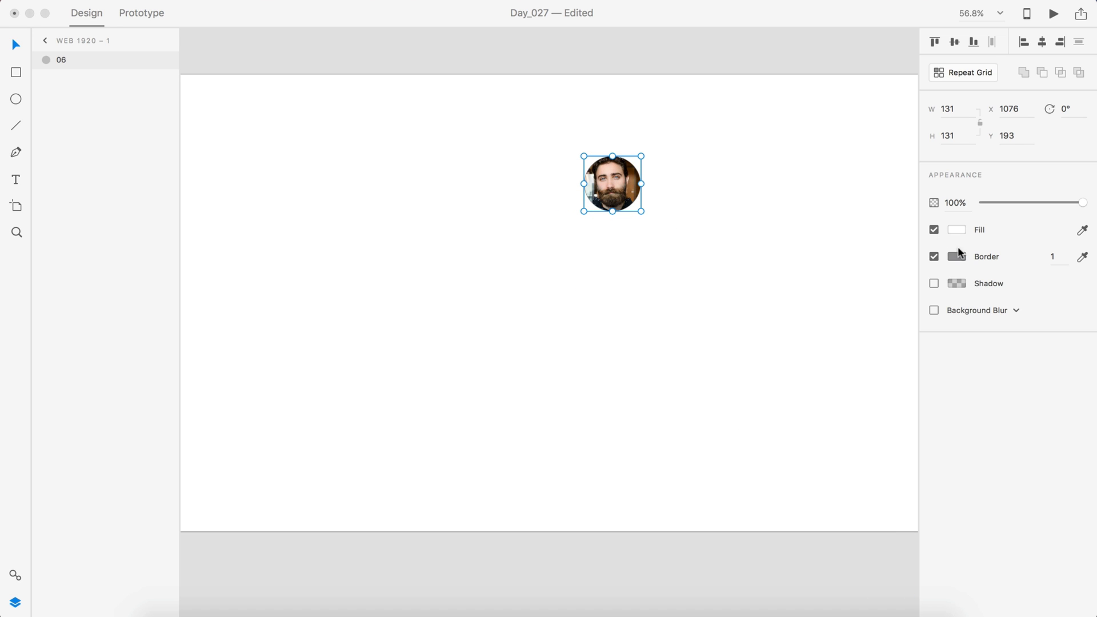
{"action": "left_click", "coordinate": [1056, 257]}
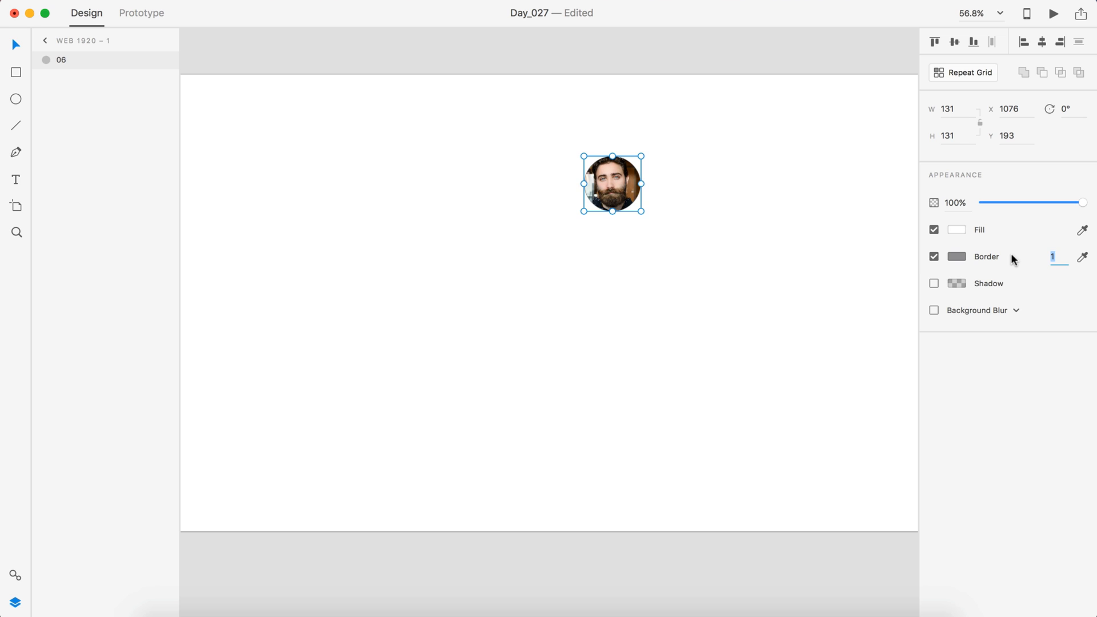
{"action": "left_click", "coordinate": [957, 256]}
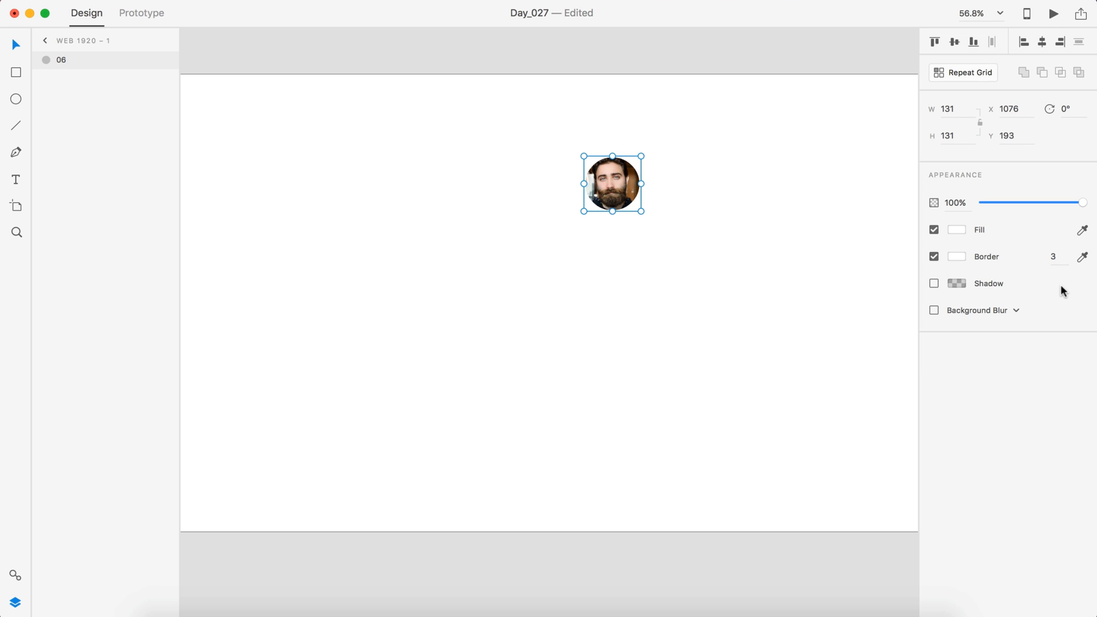
Step: Add a #CFD8DC shadow at 72% alpha, Y offset 0 and blur 30 to the avatar
{"action": "left_click", "coordinate": [958, 283]}
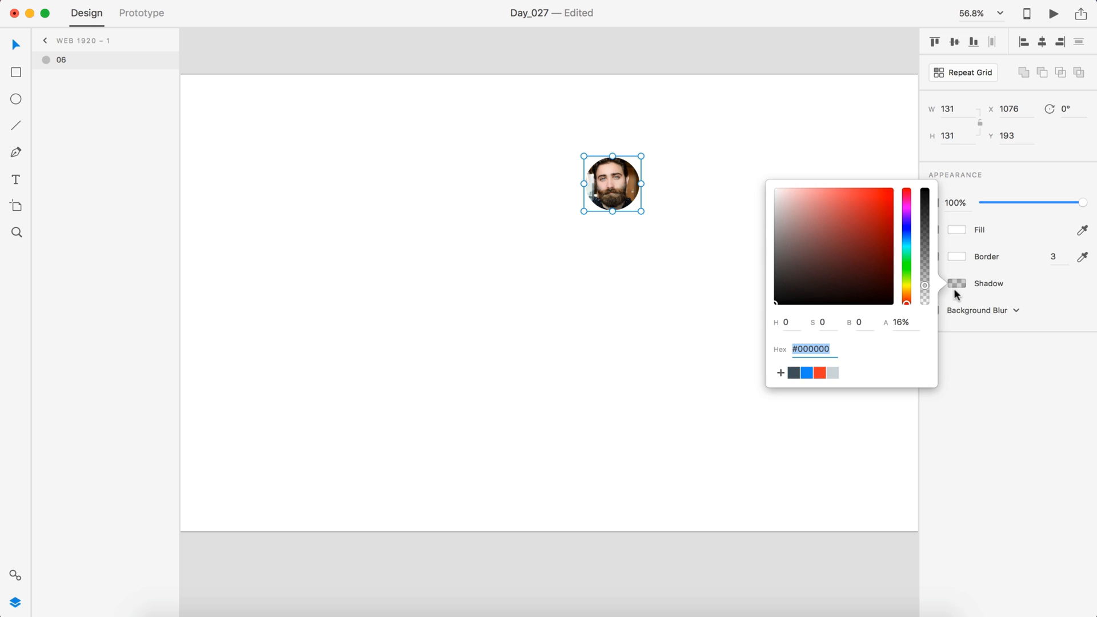
{"action": "left_click", "coordinate": [956, 283]}
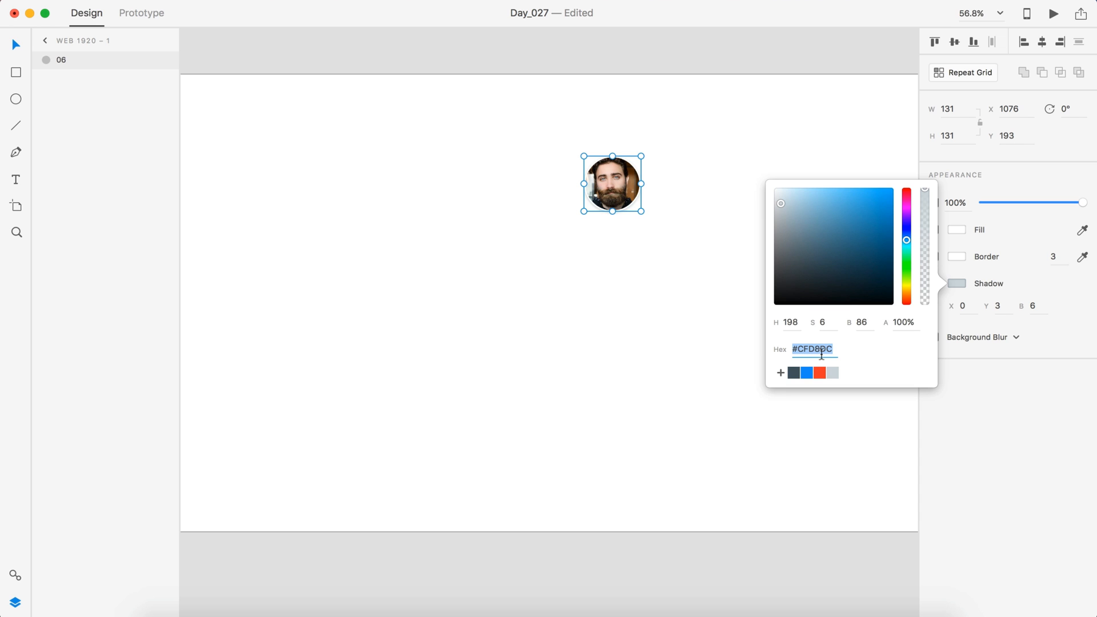
{"action": "left_click", "coordinate": [902, 323]}
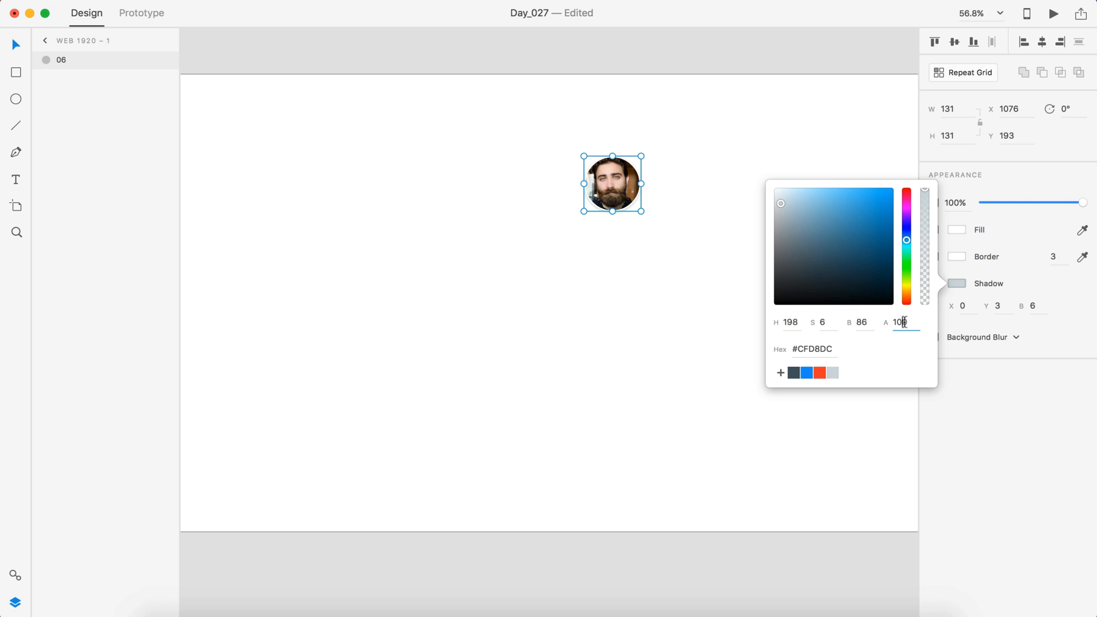
{"action": "type", "text": "72"}
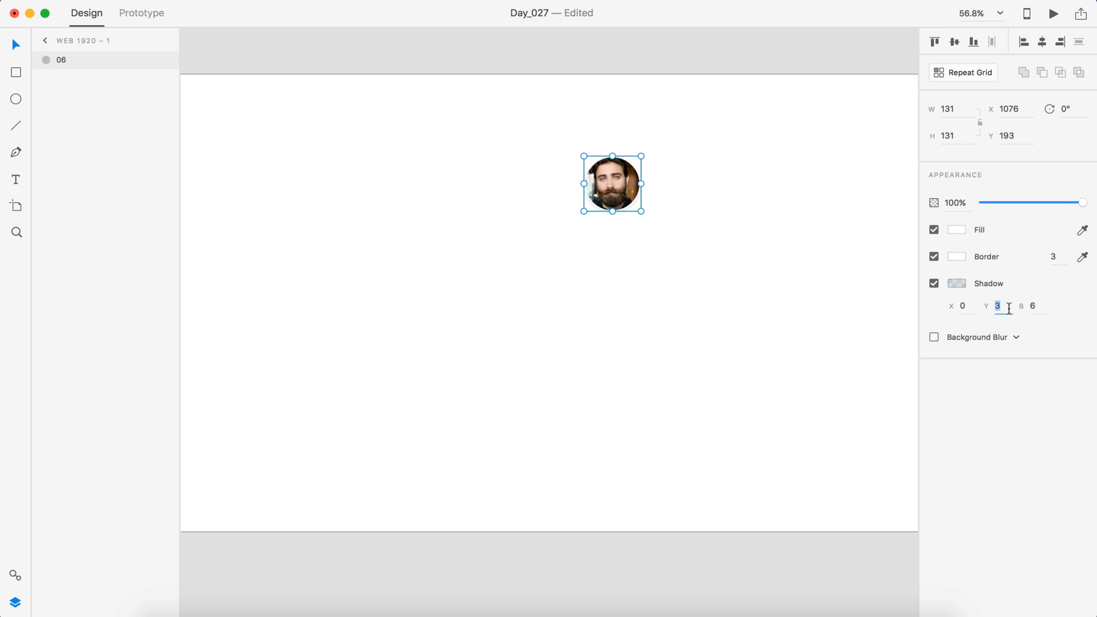
{"action": "type", "text": "0"}
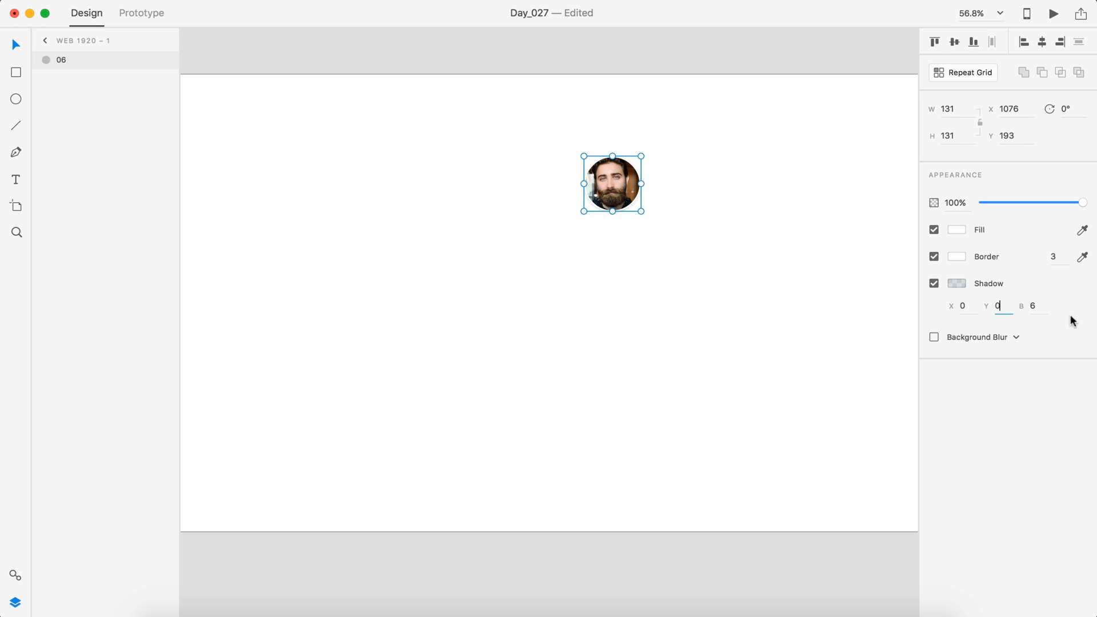
{"action": "type", "text": "30"}
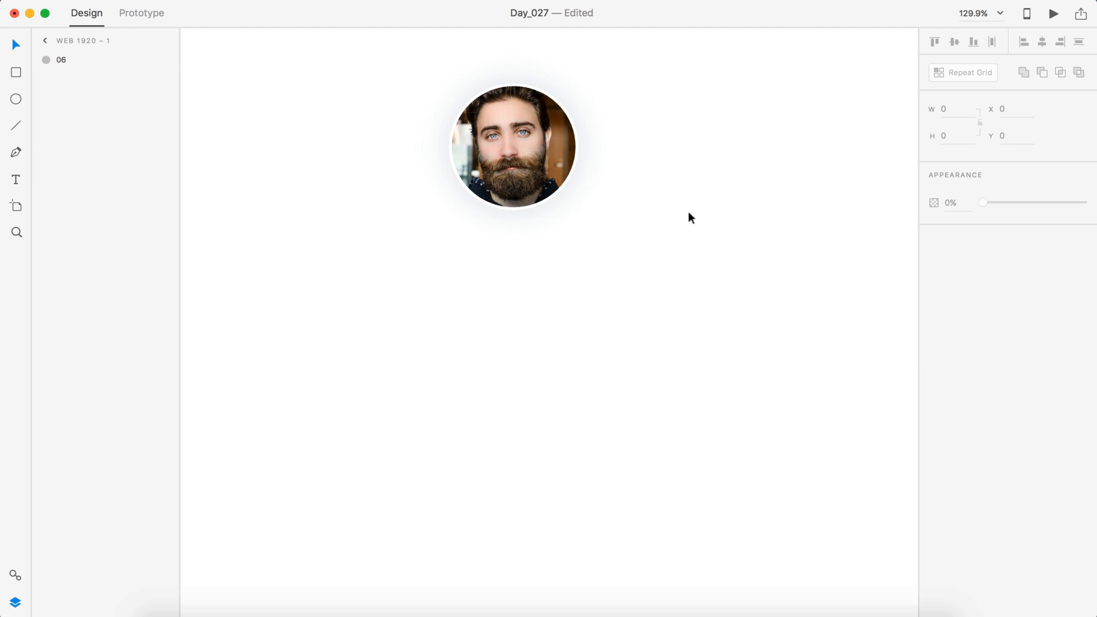
{"action": "left_click_drag", "start_coordinate": [514, 146], "coordinate": [579, 201]}
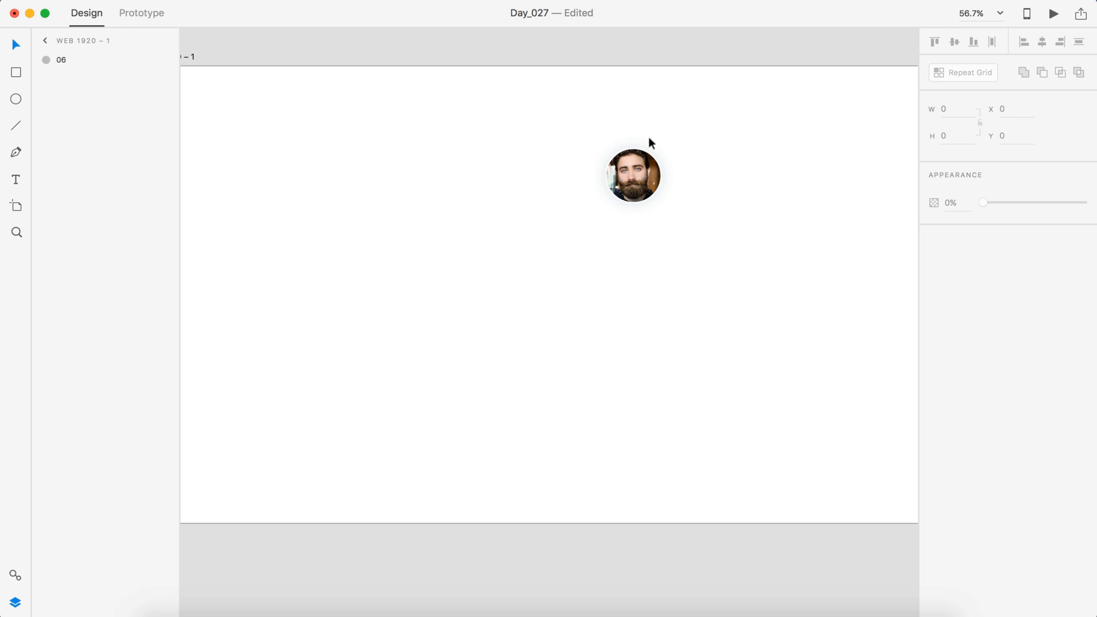
Step: Resize the avatar circle to 100 px wide with proportions locked
{"action": "left_click", "coordinate": [632, 174]}
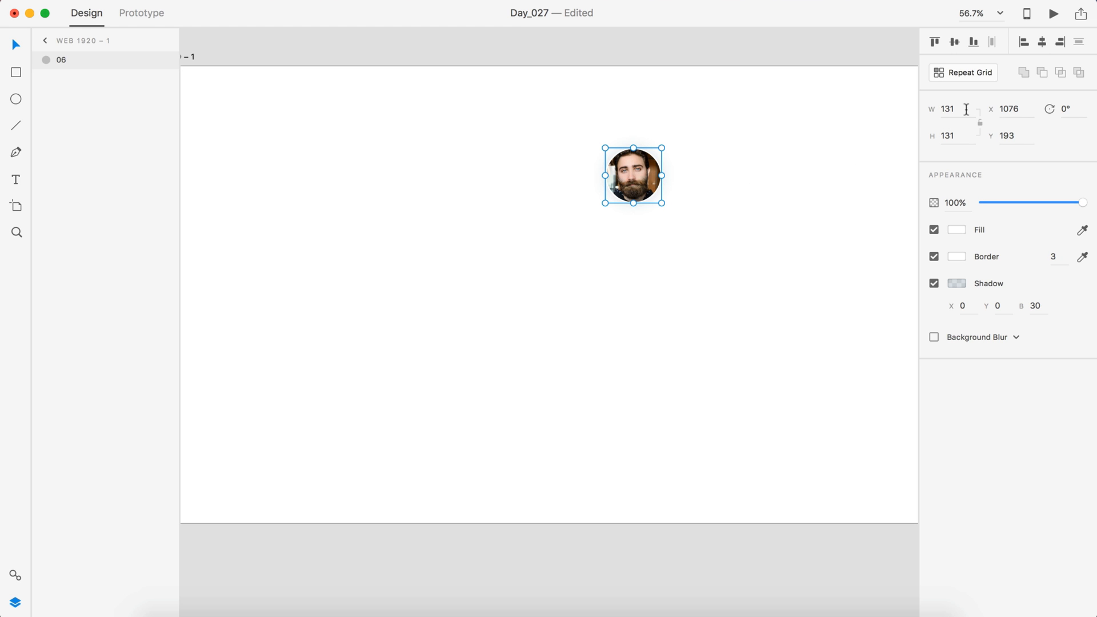
{"action": "type", "text": "10"}
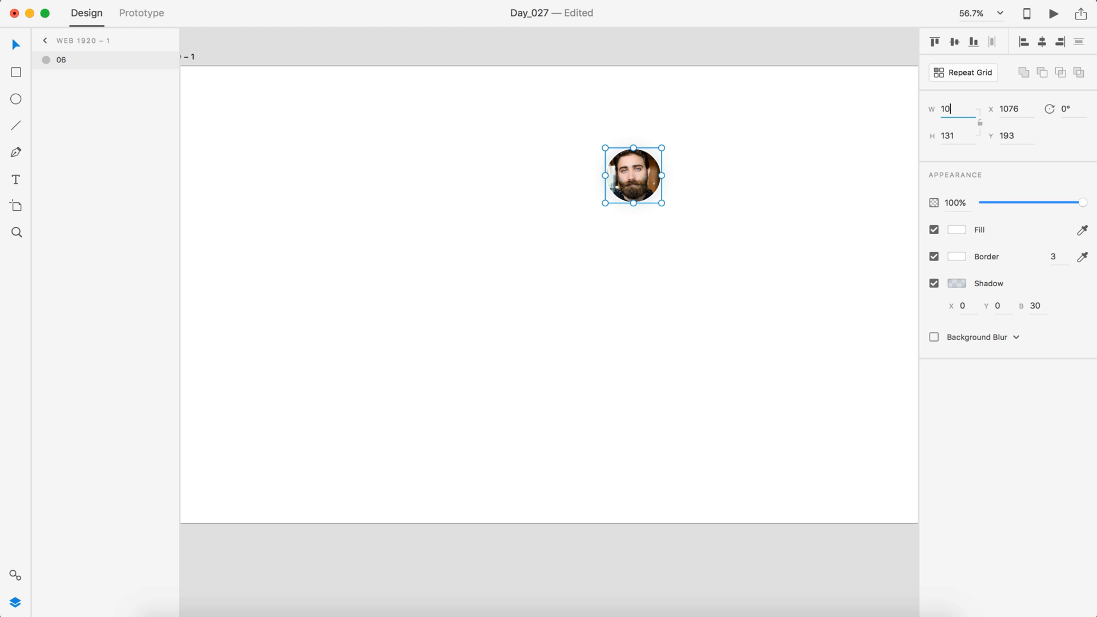
{"action": "type", "text": "100"}
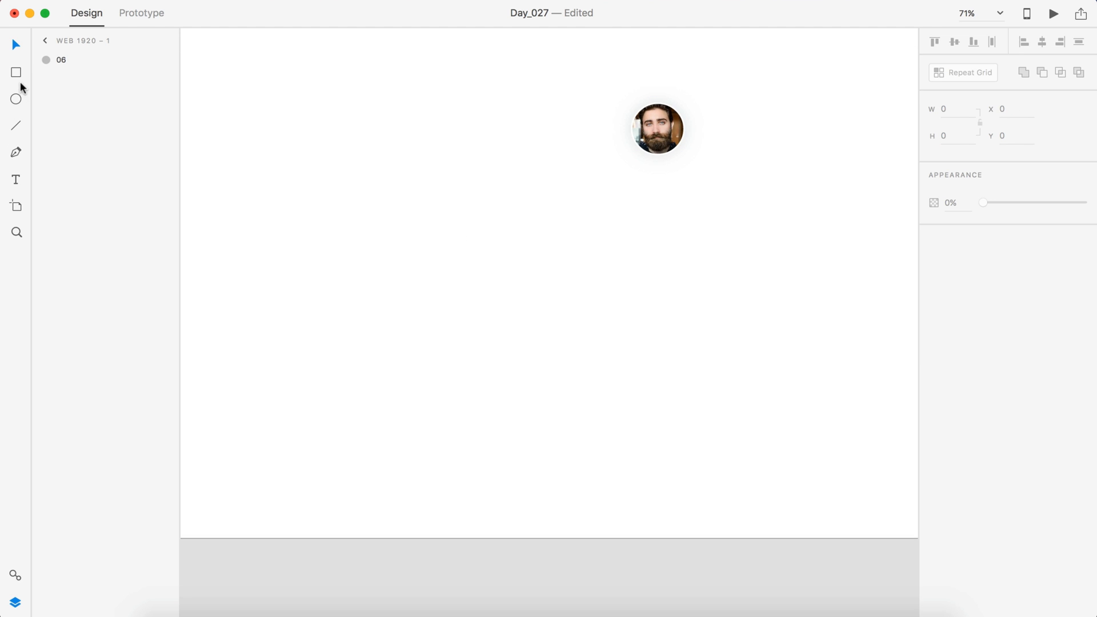
Step: Draw a short rectangle below the avatar and set its width to 400
{"action": "left_click_drag", "start_coordinate": [486, 190], "coordinate": [658, 237]}
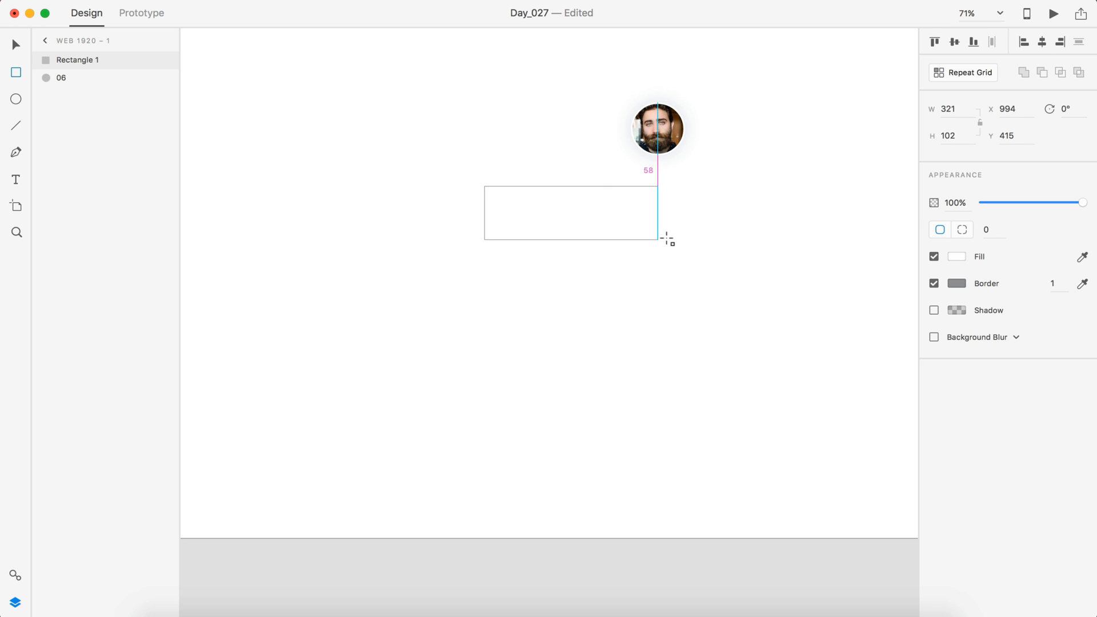
{"action": "left_click_drag", "start_coordinate": [656, 240], "coordinate": [713, 231]}
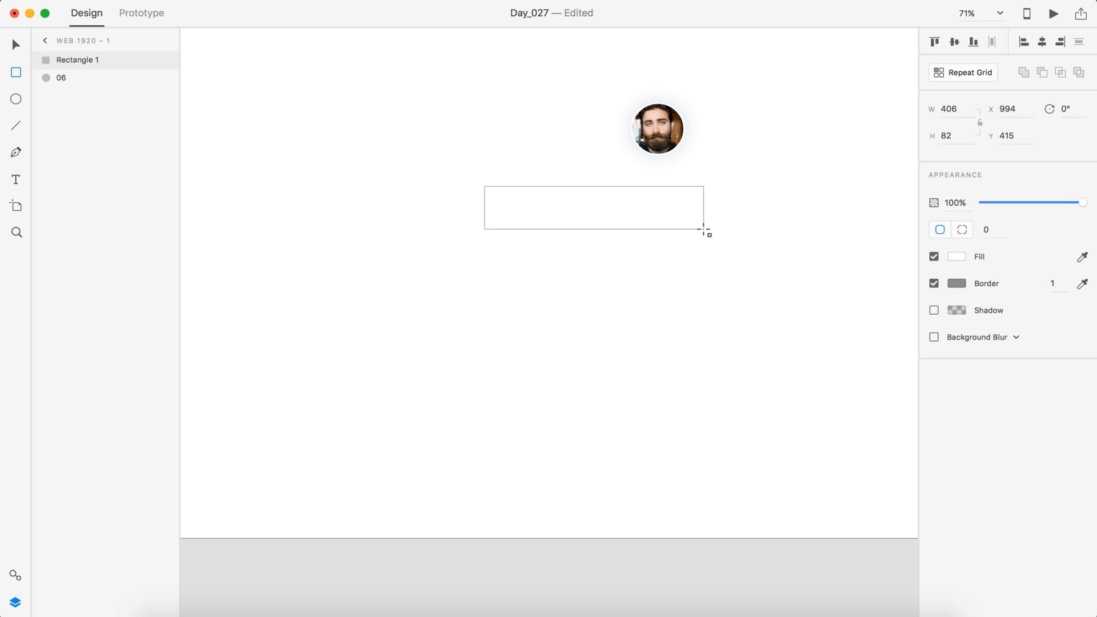
{"action": "left_click_drag", "start_coordinate": [705, 232], "coordinate": [706, 233]}
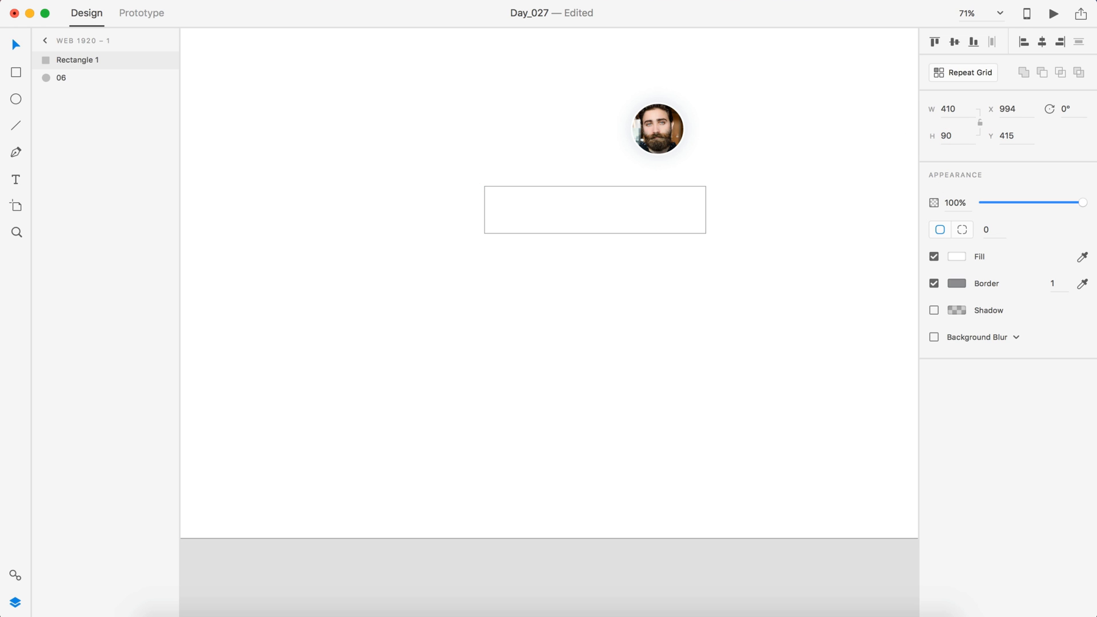
{"action": "left_click", "coordinate": [594, 209]}
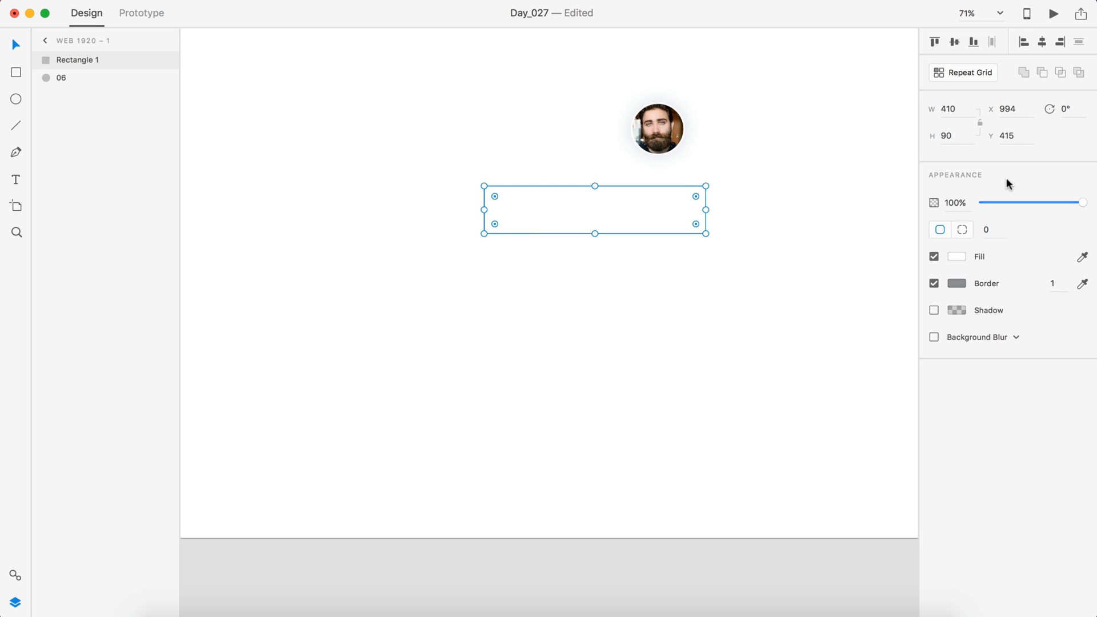
{"action": "type", "text": "400"}
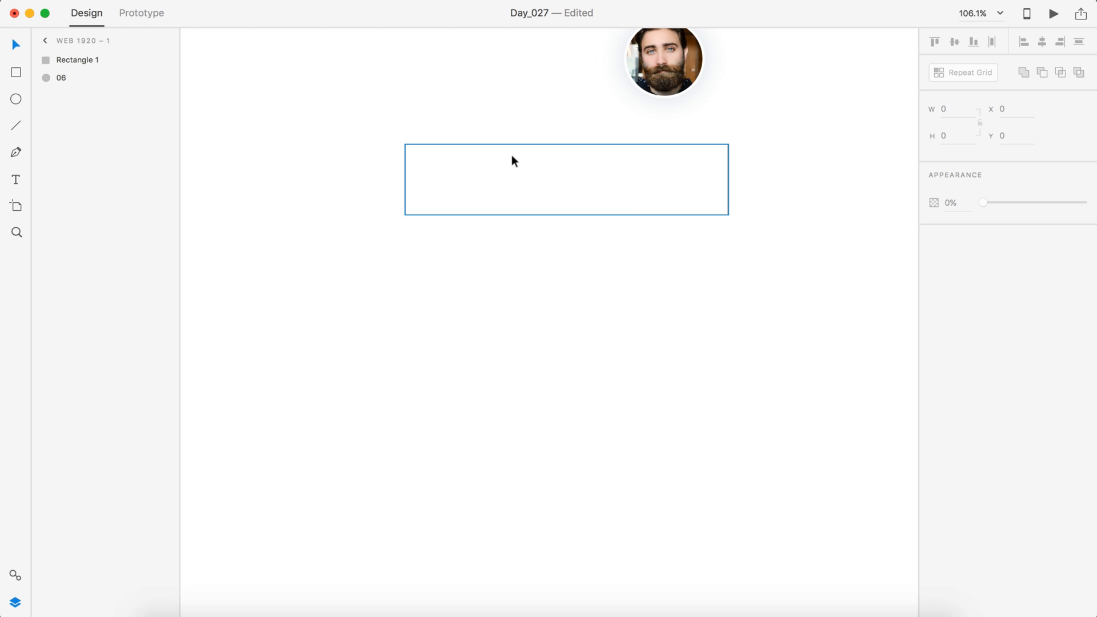
Step: Add a 'My Profile' text label in dark slate #455A64 inside the rectangle
{"action": "type", "text": "M"}
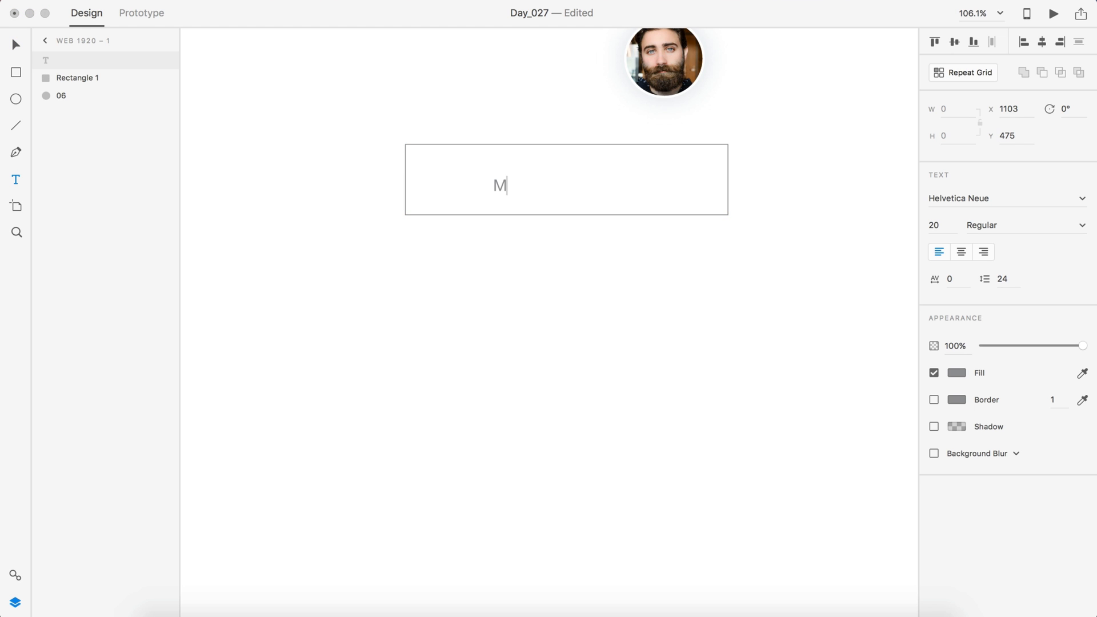
{"action": "type", "text": "y Profile"}
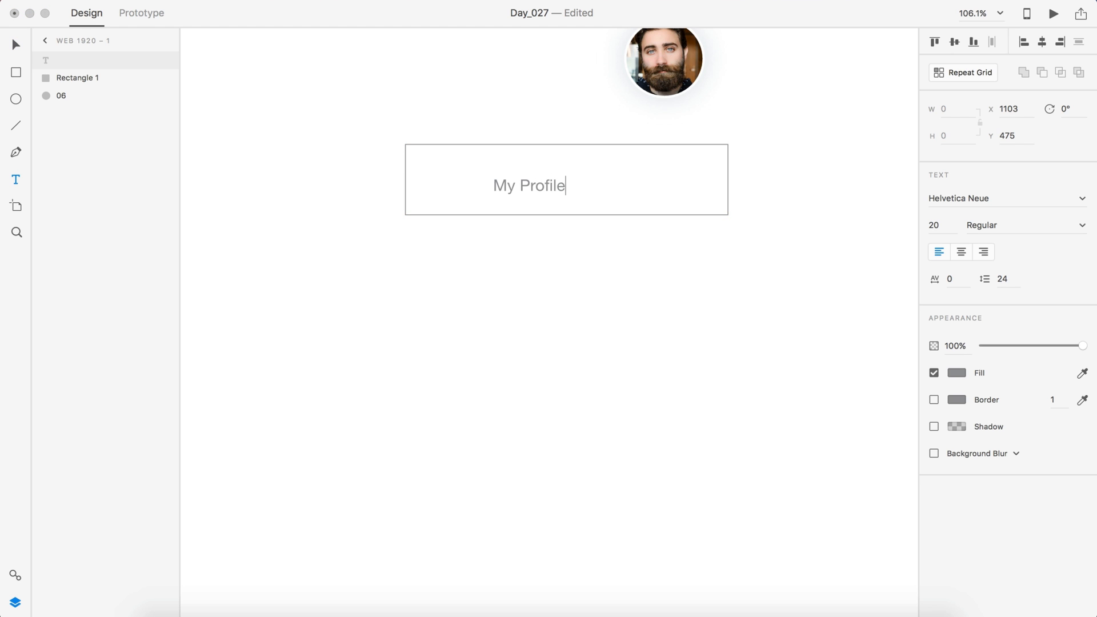
{"action": "left_click", "coordinate": [958, 373]}
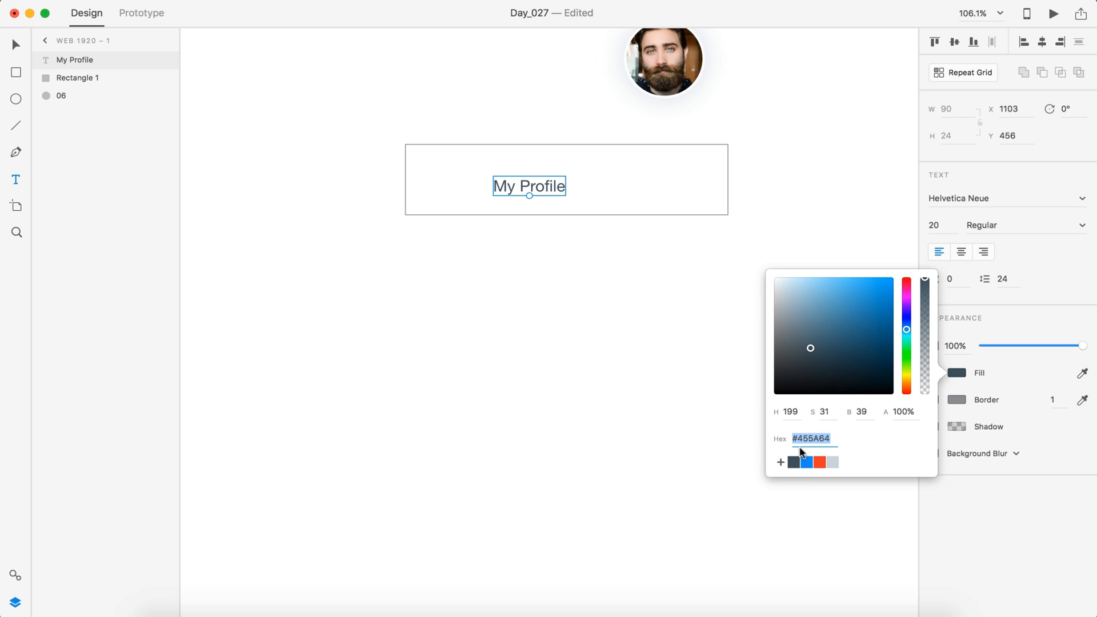
{"action": "mouse_move", "coordinate": [806, 454]}
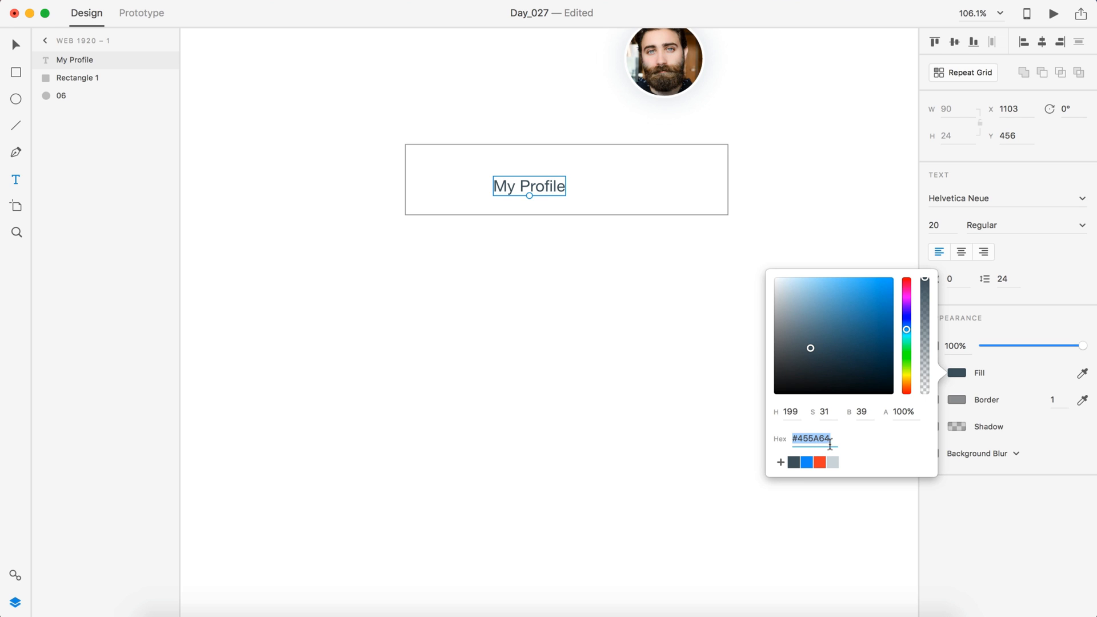
{"action": "mouse_move", "coordinate": [611, 264]}
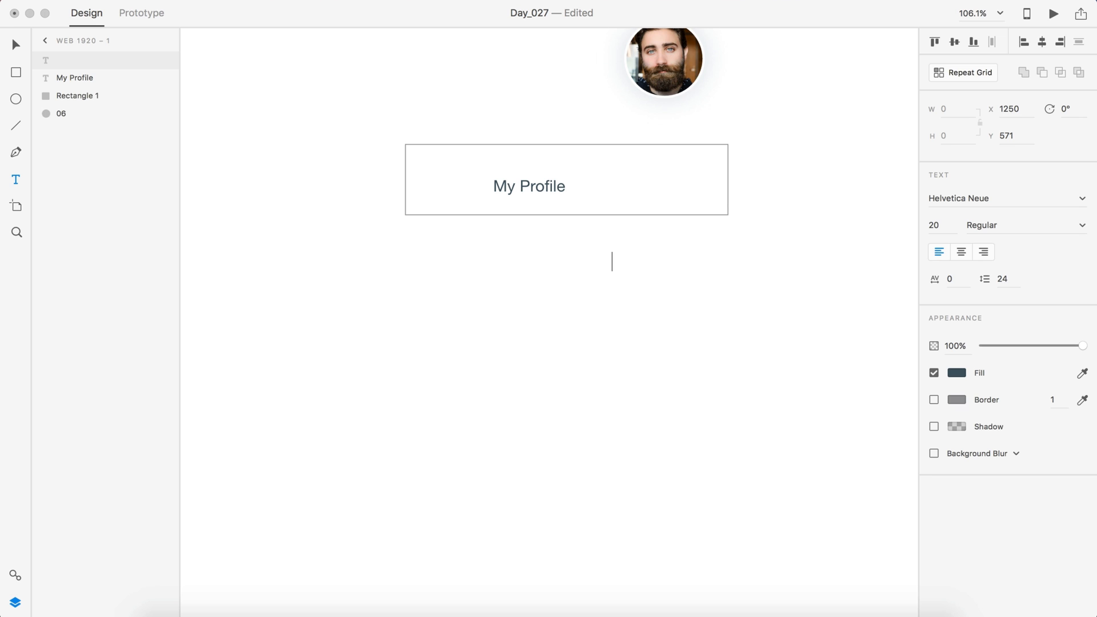
{"action": "left_click", "coordinate": [529, 187]}
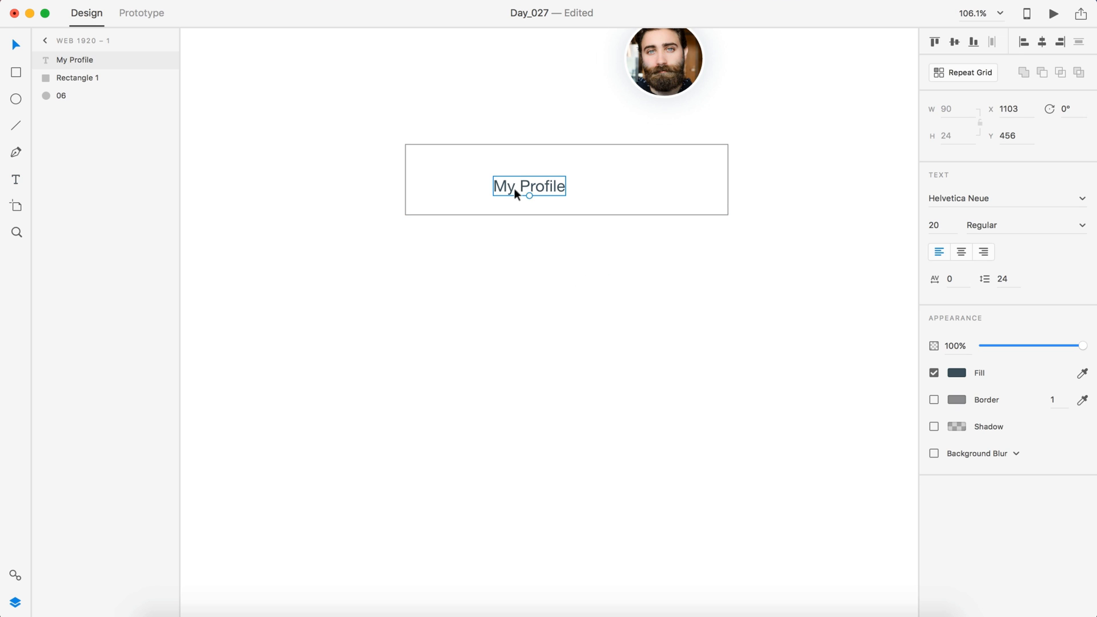
Step: Repeat-grid the My Profile row downward into four identical rows
{"action": "left_click_drag", "start_coordinate": [529, 187], "coordinate": [441, 179]}
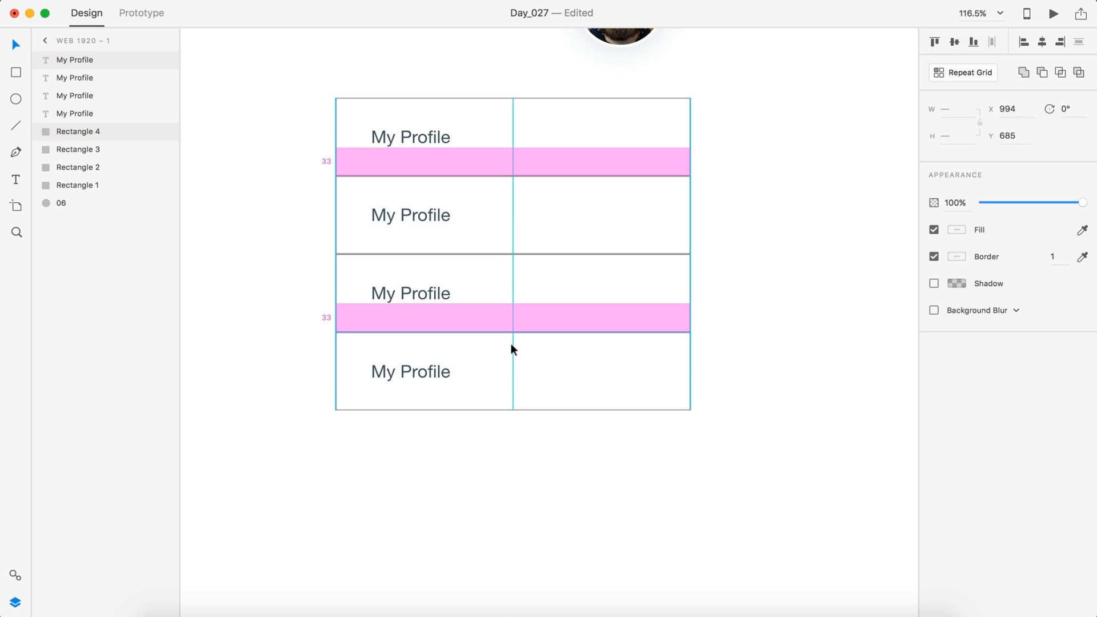
{"action": "left_click", "coordinate": [618, 470]}
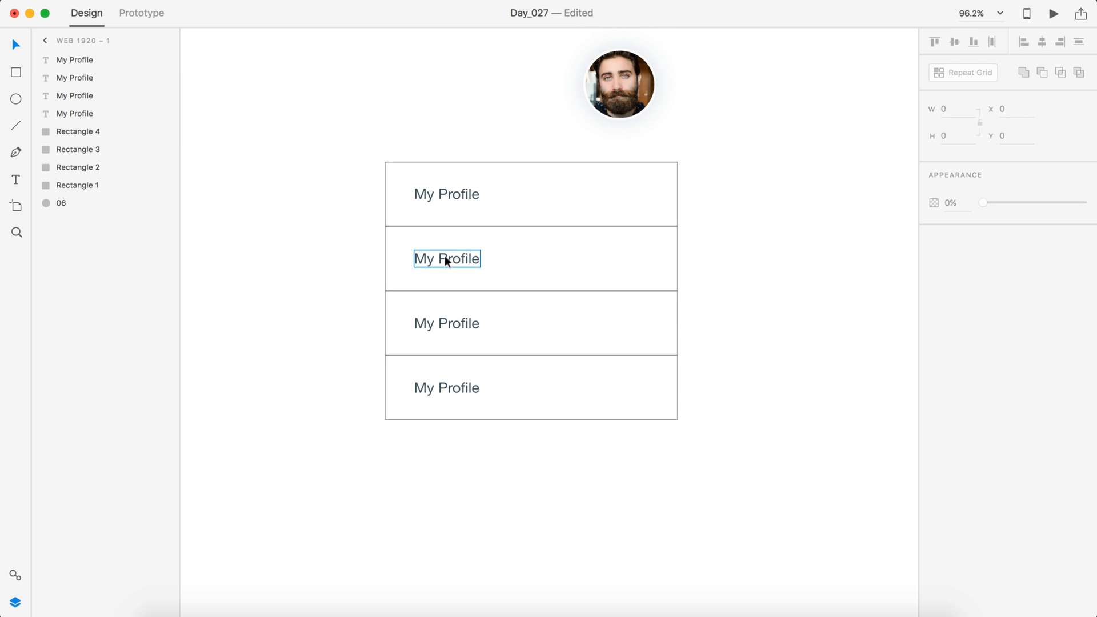
Step: Relabel the repeated rows Notifications, Projects and Settings
{"action": "type", "text": "N"}
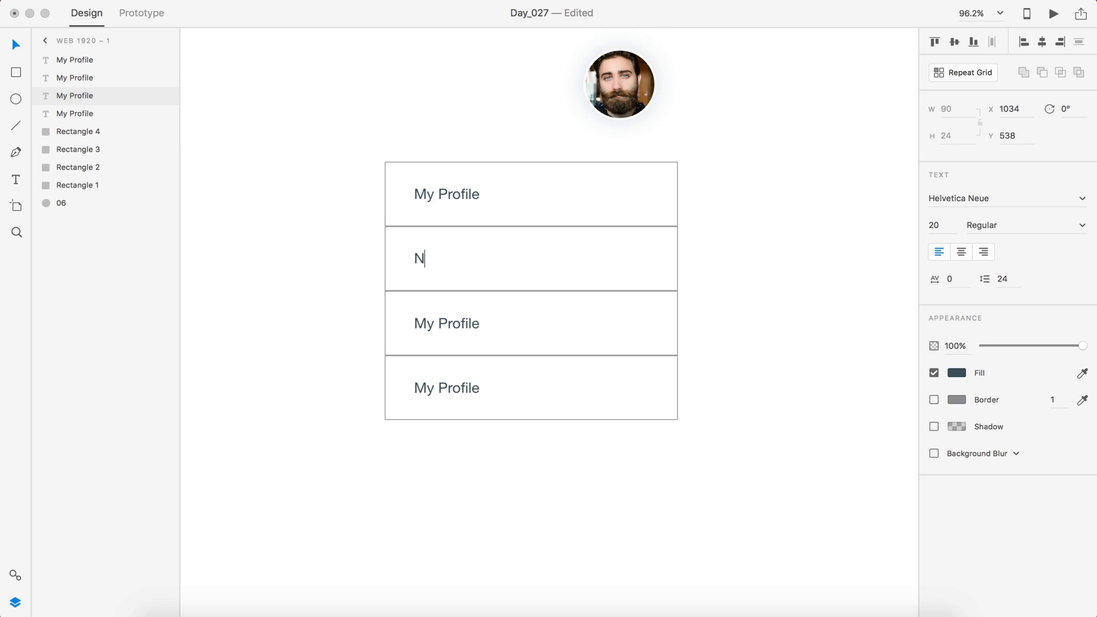
{"action": "type", "text": "otifications"}
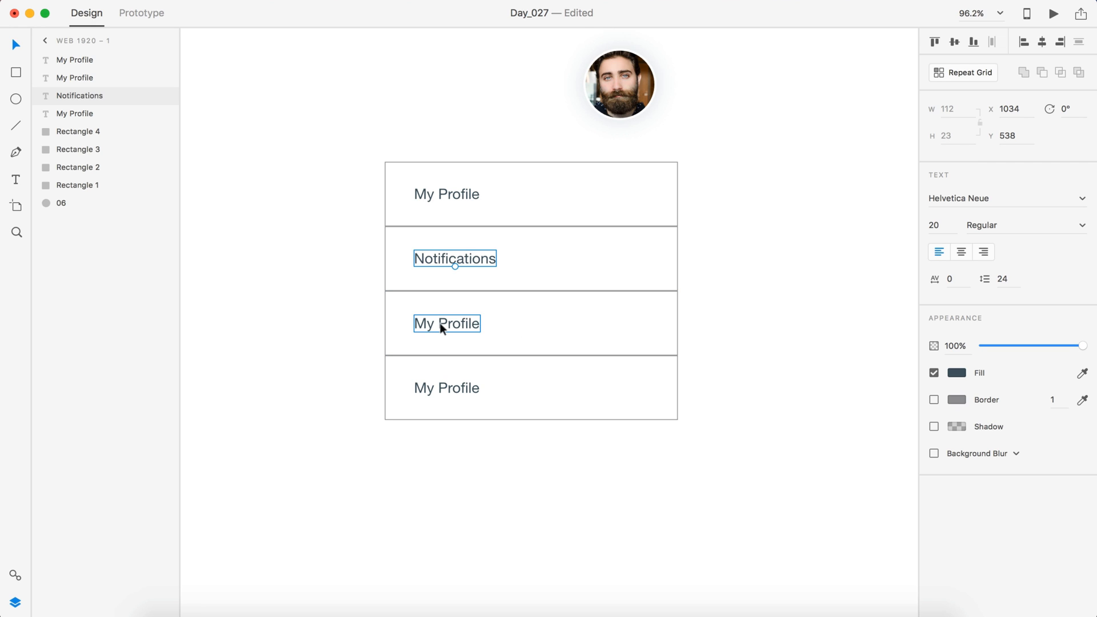
{"action": "type", "text": "S"}
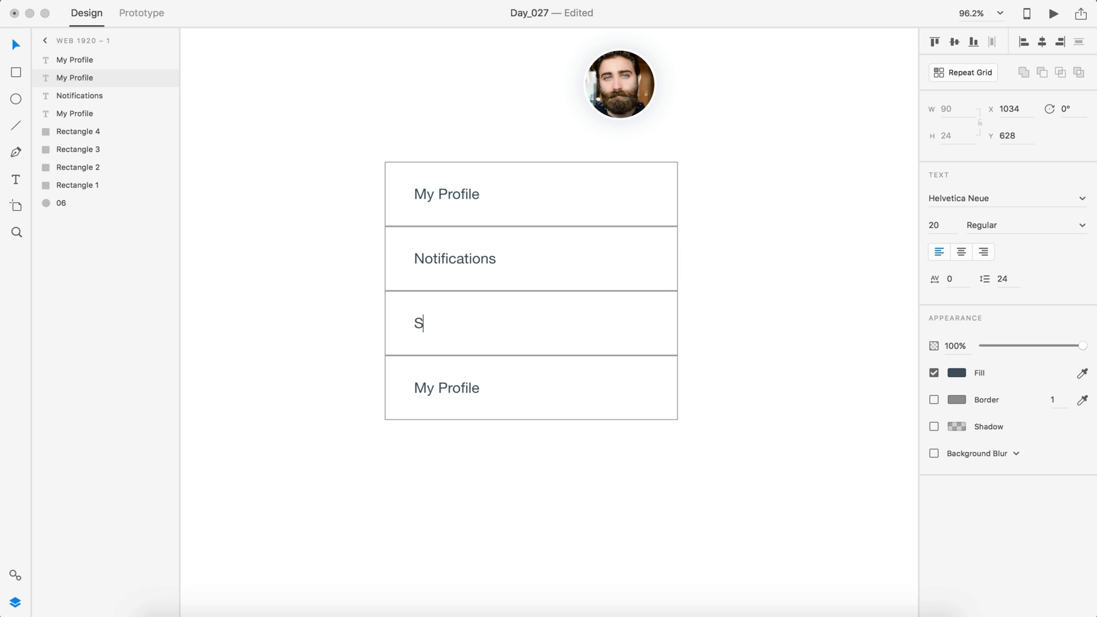
{"action": "type", "text": "rojects"}
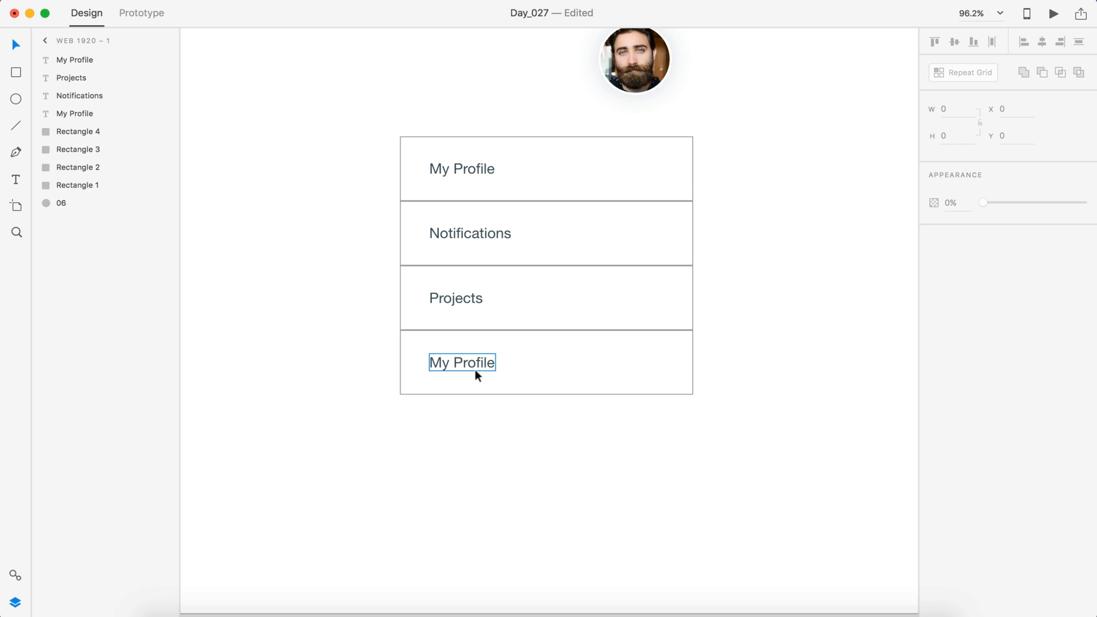
{"action": "type", "text": "S"}
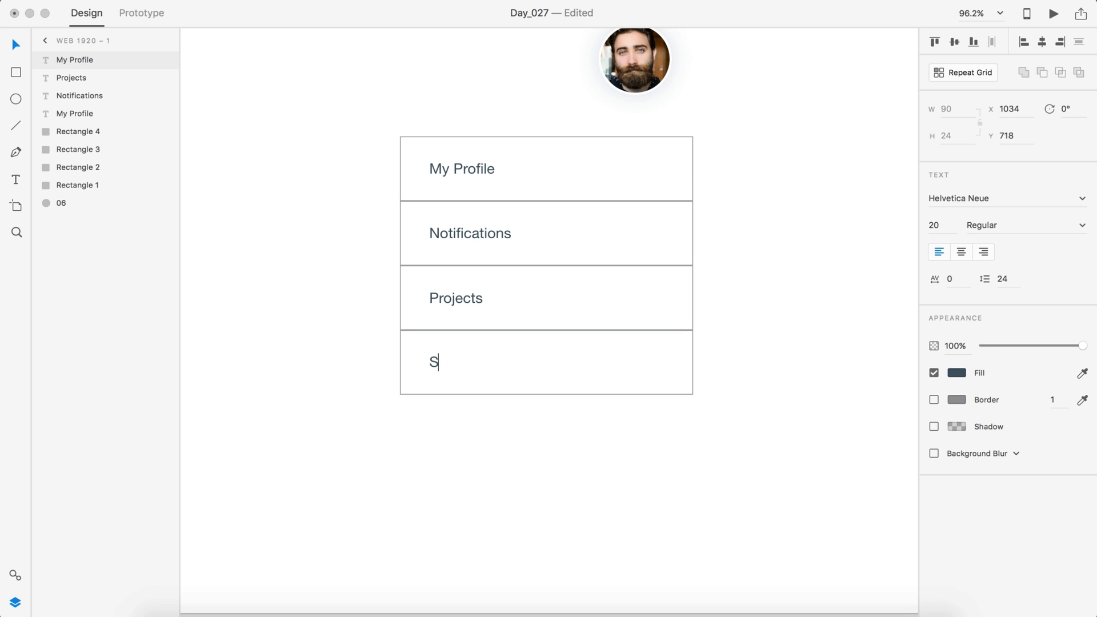
Step: Extend the grid by a fifth row and rename it Logout
{"action": "left_click", "coordinate": [744, 432]}
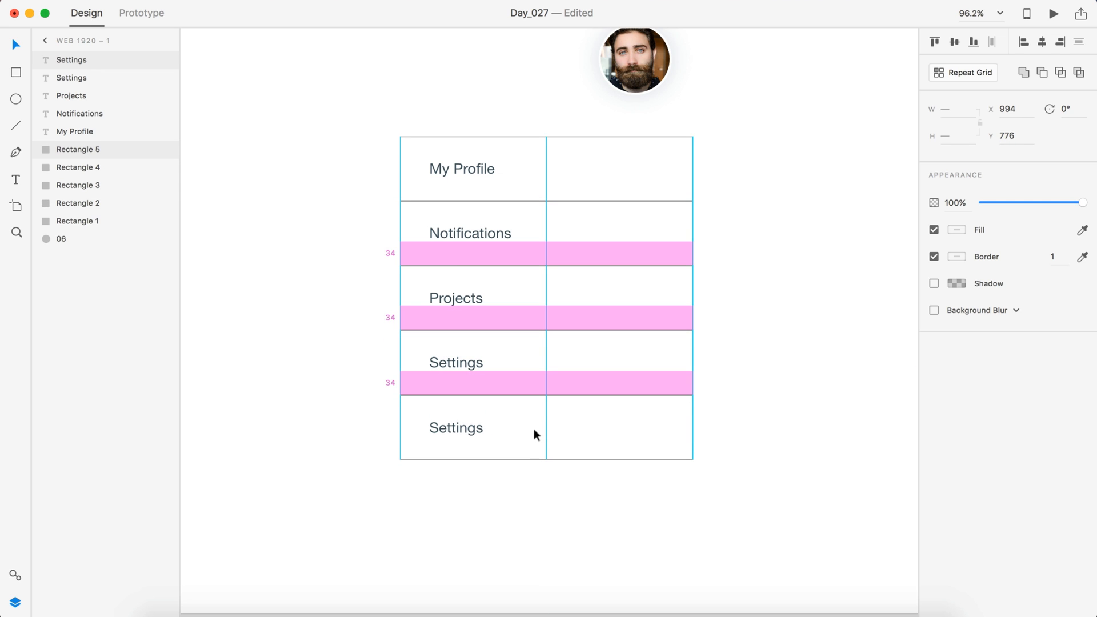
{"action": "left_click", "coordinate": [456, 427]}
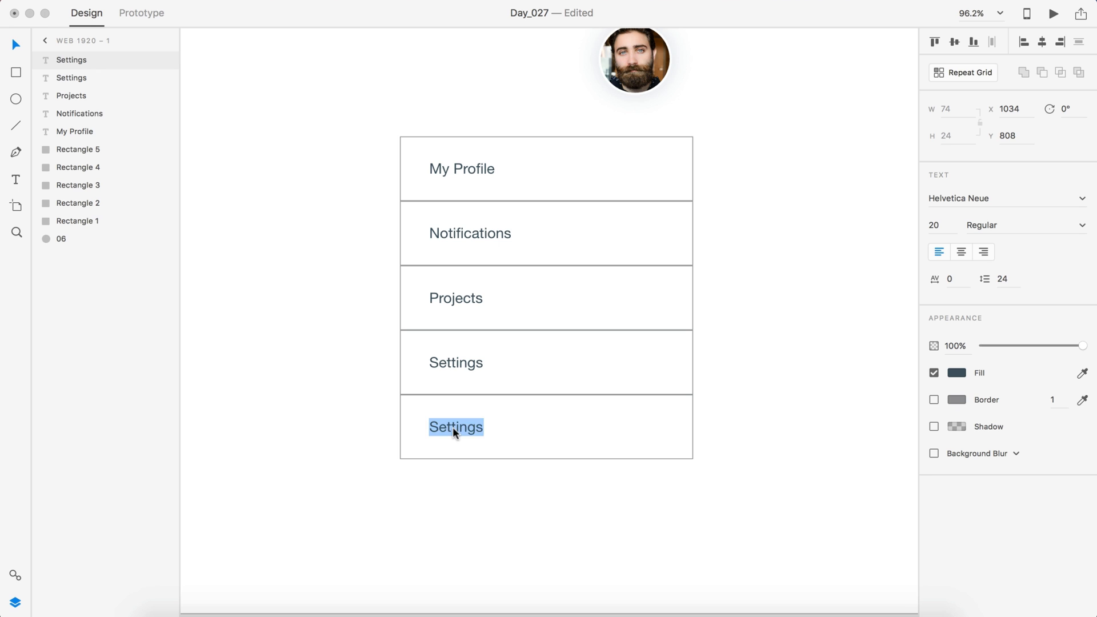
{"action": "type", "text": "Logout"}
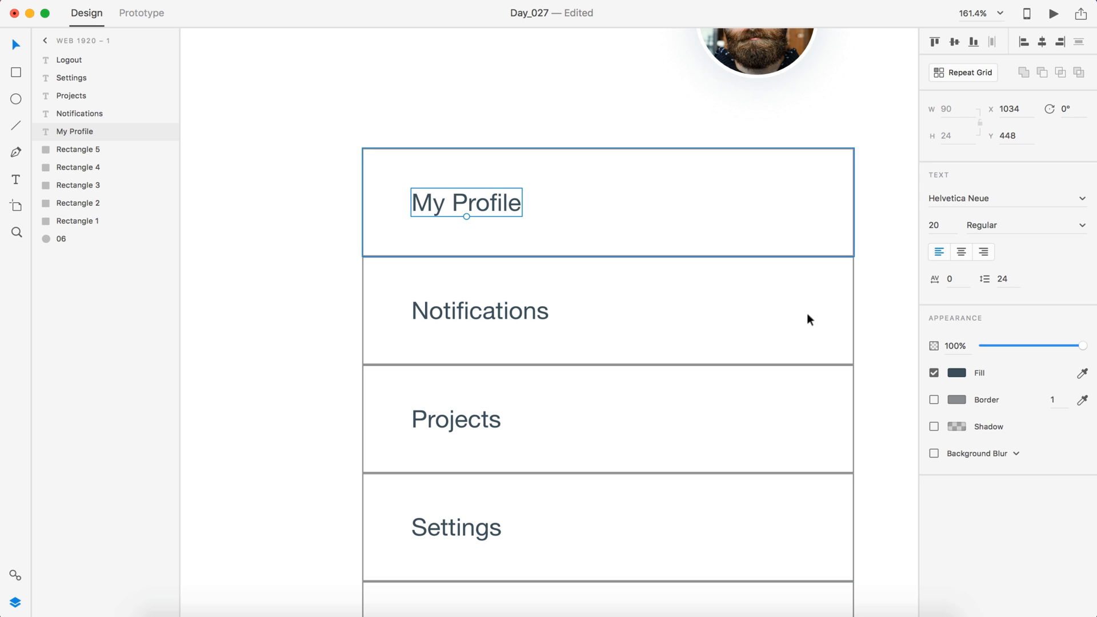
Step: Colour My Profile blue and add a 10 px borderless blue bar at the row's left edge
{"action": "left_click", "coordinate": [957, 373]}
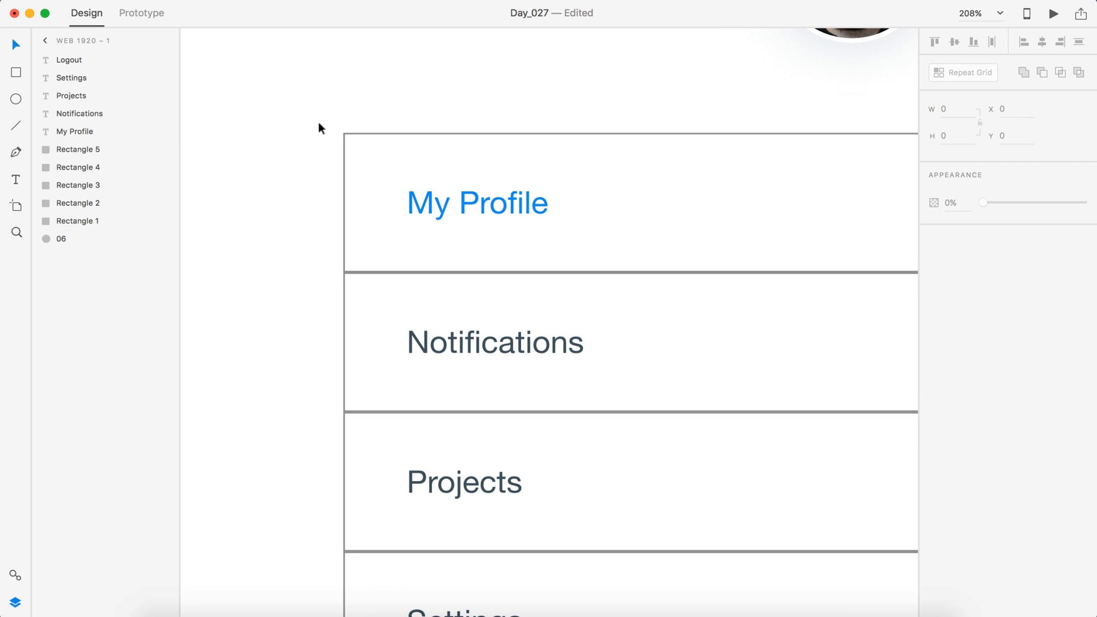
{"action": "left_click", "coordinate": [15, 73]}
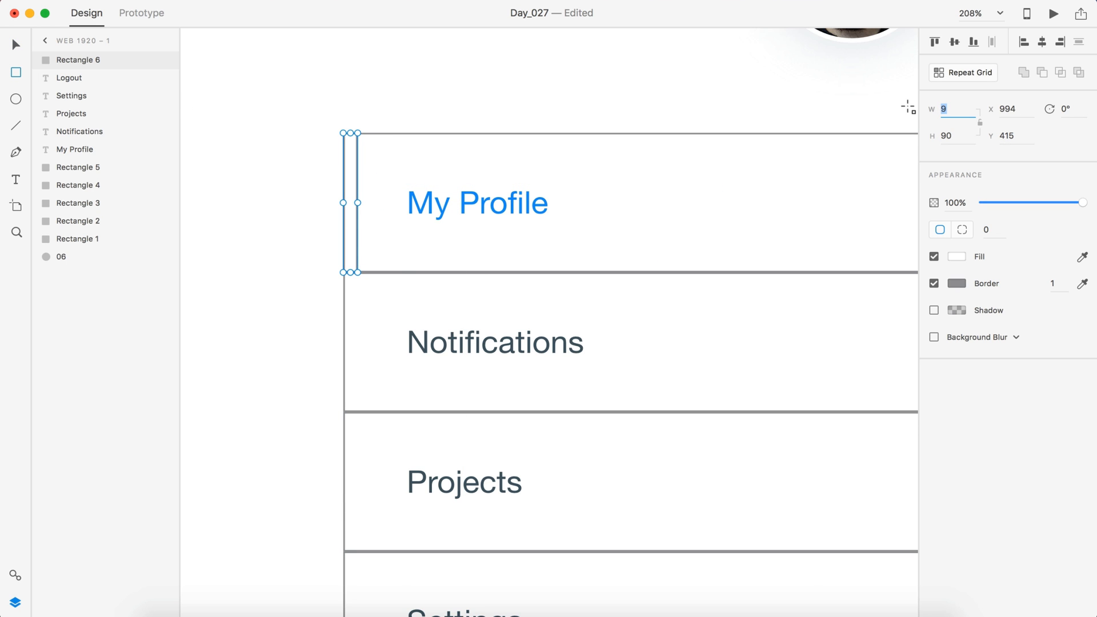
{"action": "type", "text": "10"}
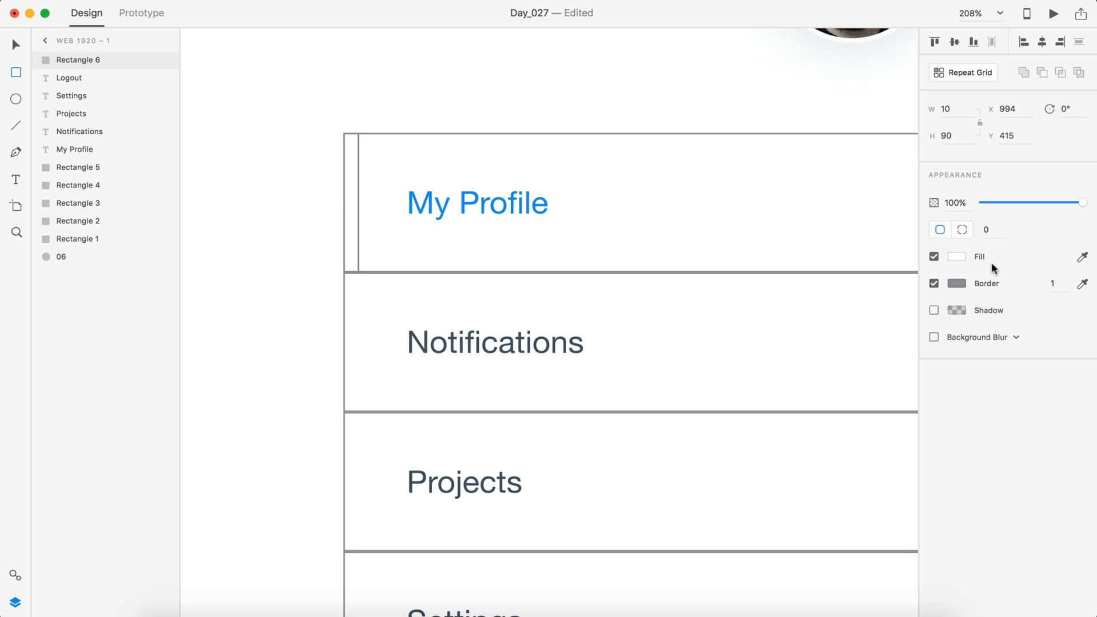
{"action": "left_click", "coordinate": [934, 284]}
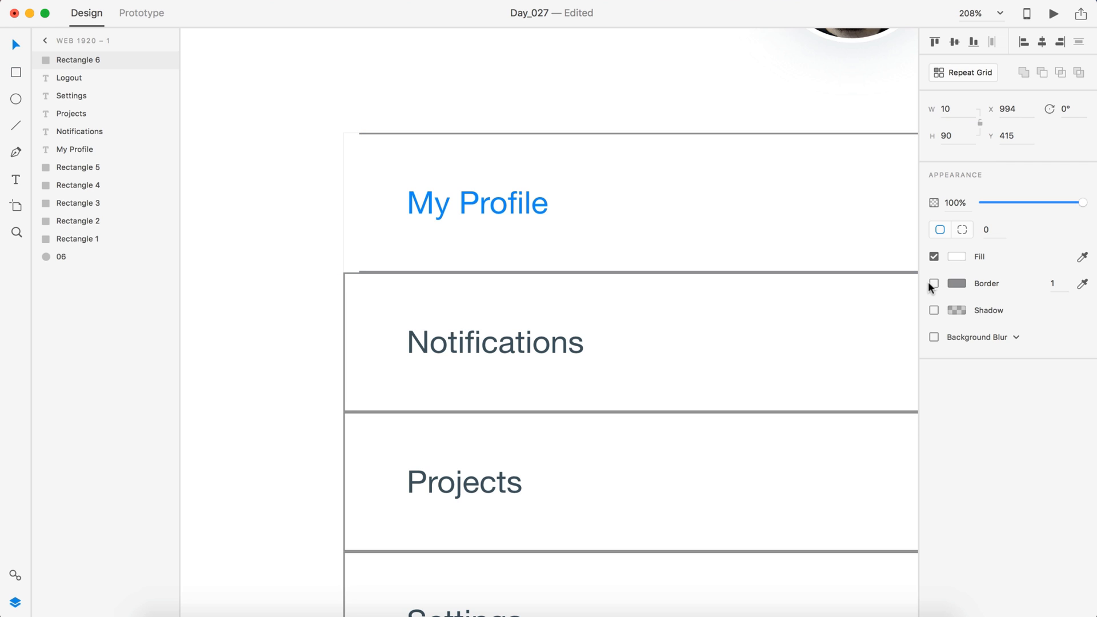
{"action": "left_click", "coordinate": [957, 256]}
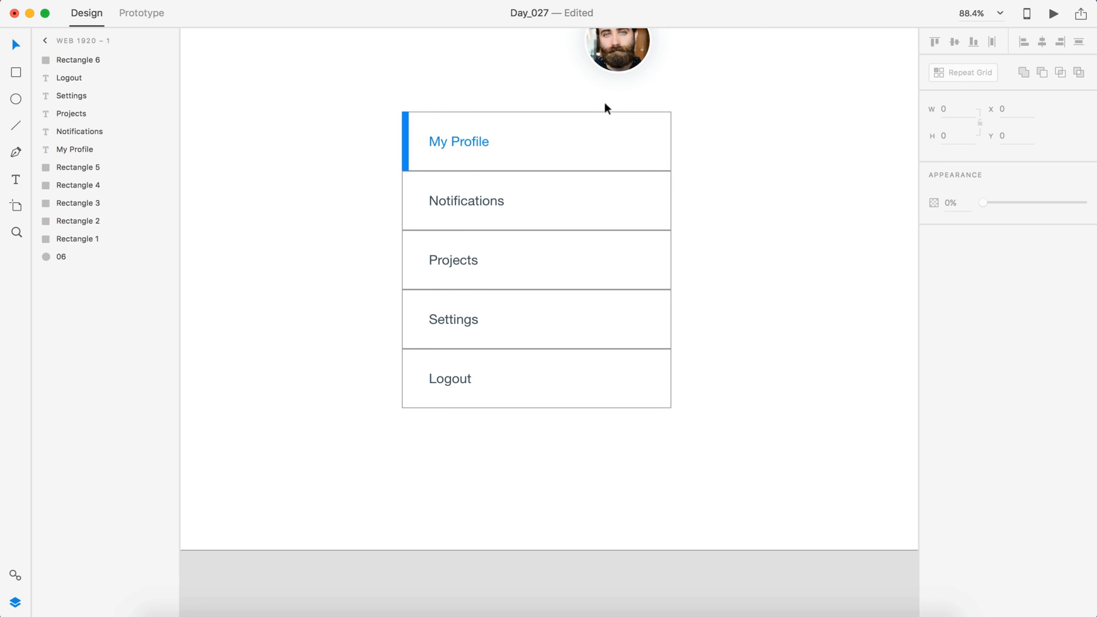
Step: Draw a rounded pill badge on the Notifications row filled red #F44336
{"action": "left_click", "coordinate": [458, 141]}
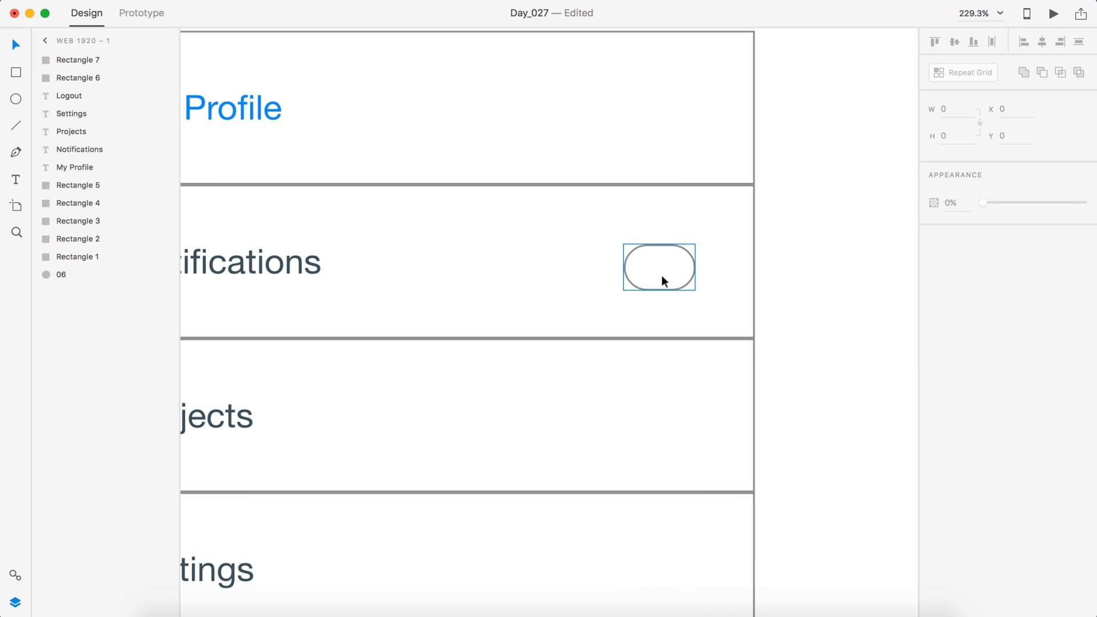
{"action": "left_click_drag", "start_coordinate": [659, 266], "coordinate": [707, 263]}
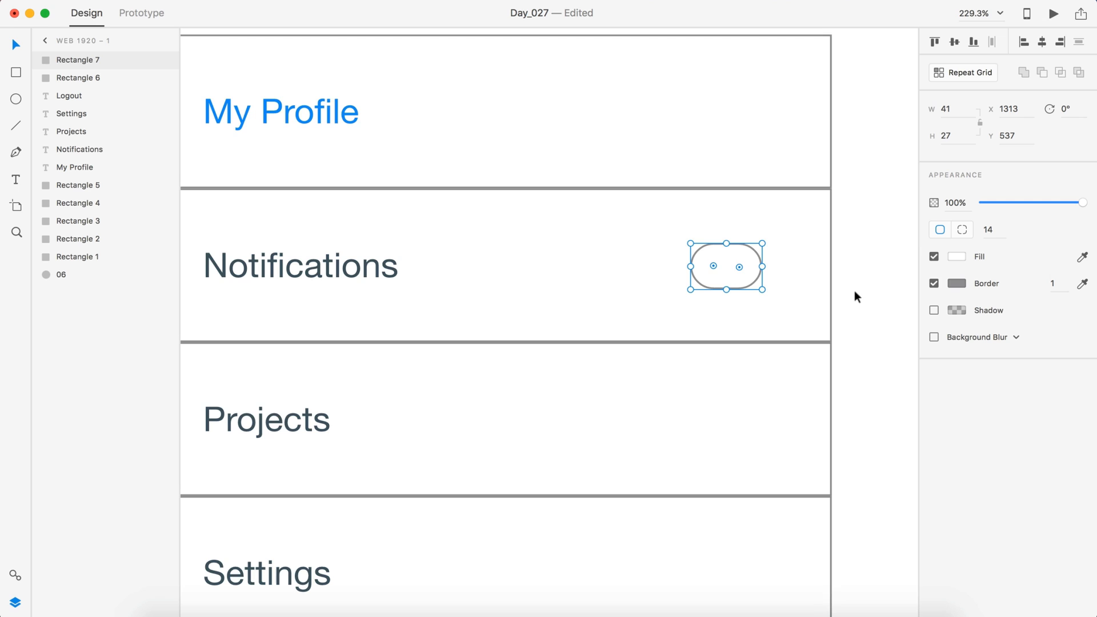
{"action": "left_click", "coordinate": [957, 256]}
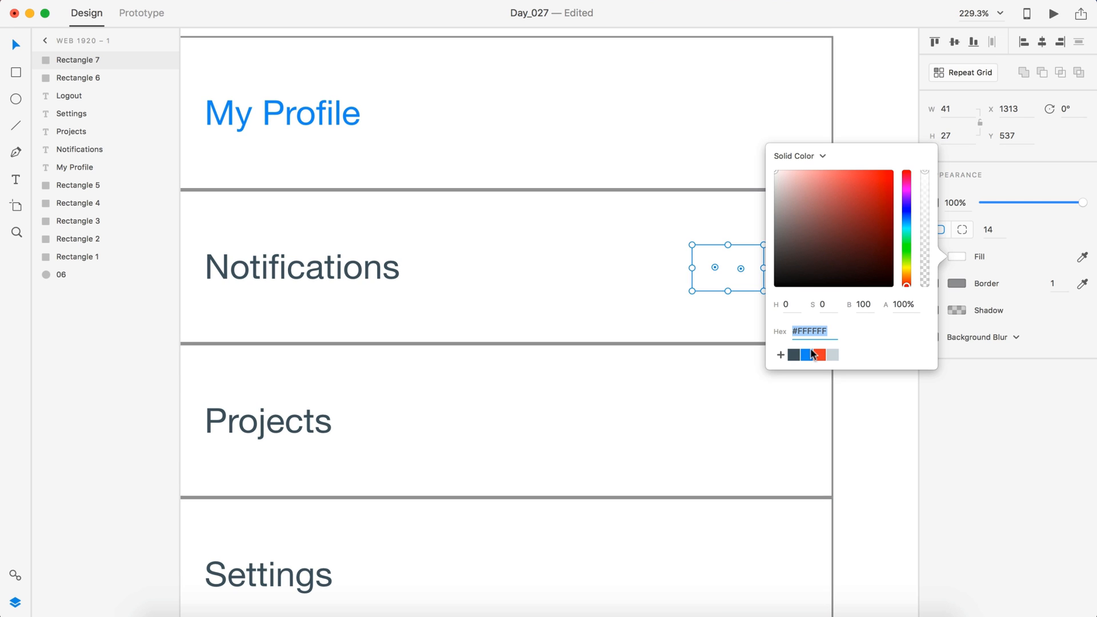
{"action": "left_click", "coordinate": [819, 354]}
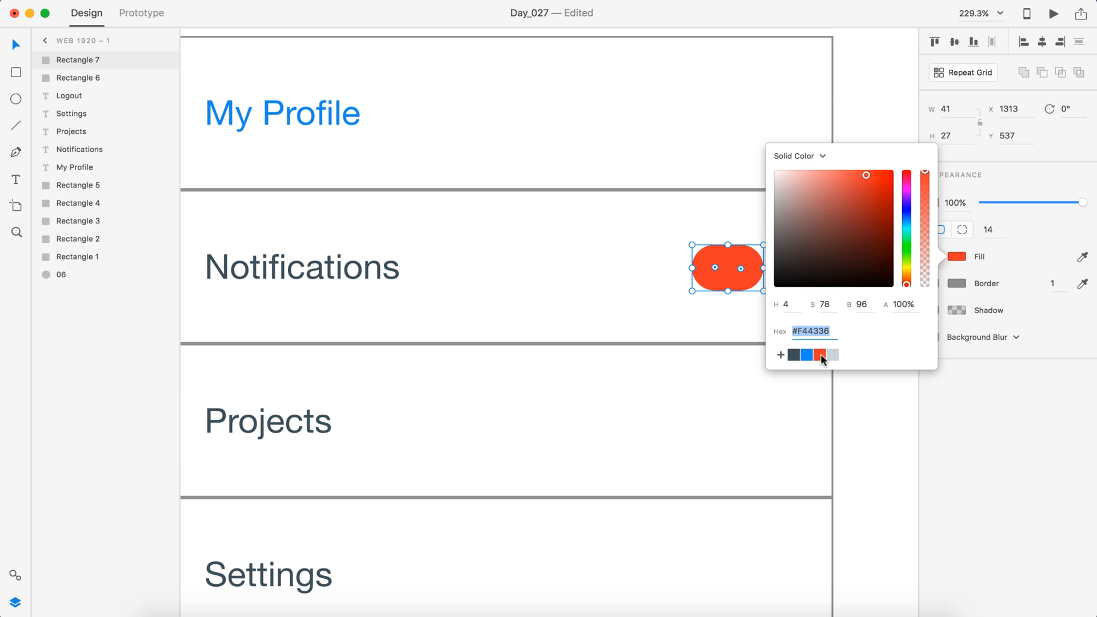
{"action": "mouse_move", "coordinate": [871, 92]}
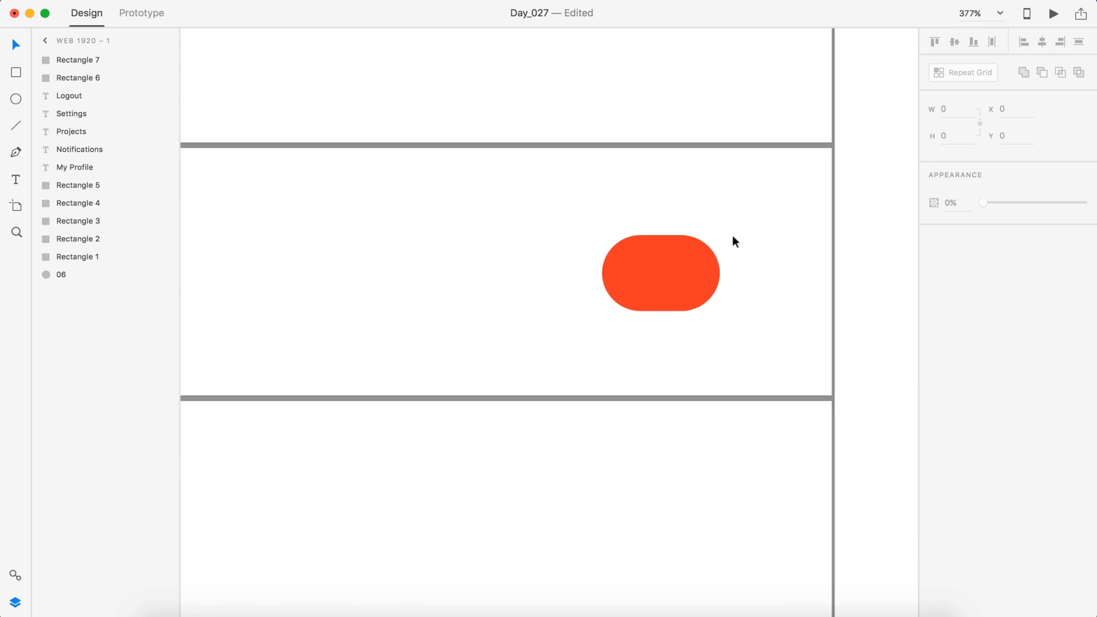
Step: Add the '04' text label on the badge and set its colour
{"action": "left_click", "coordinate": [660, 273]}
{"action": "type", "text": "04"}
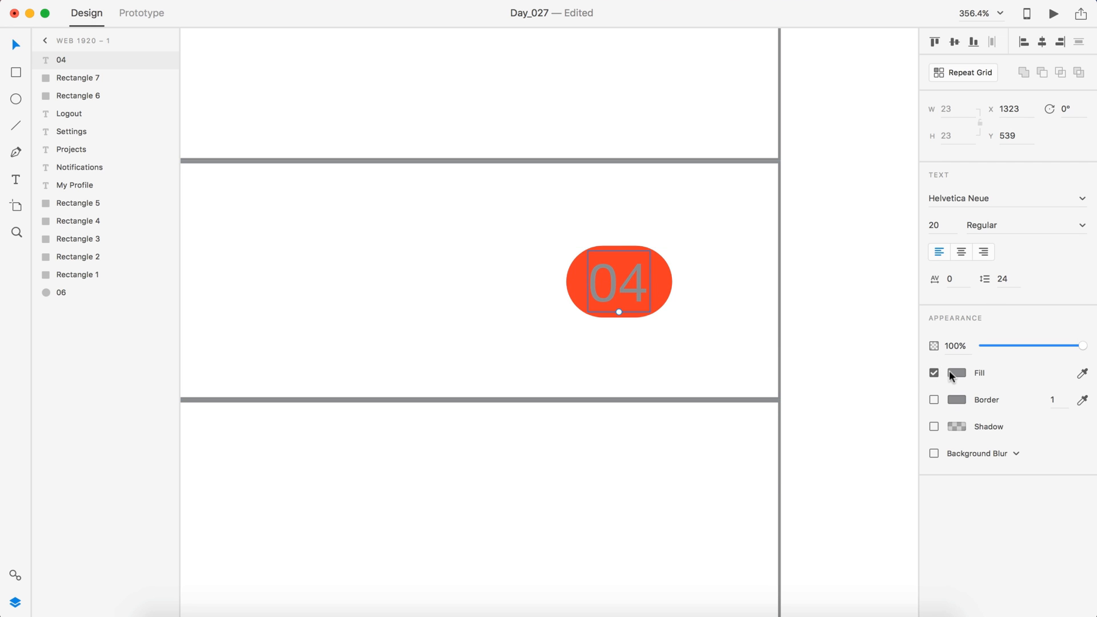
{"action": "left_click", "coordinate": [961, 251]}
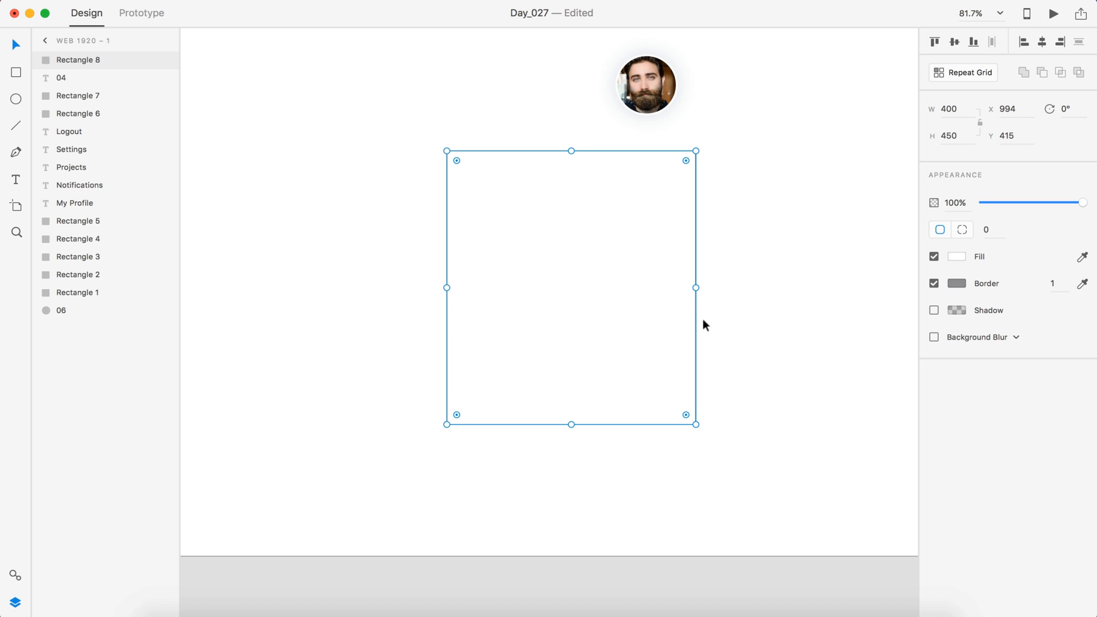
Step: Send the large card rectangle to the back so it sits behind the menu rows
{"action": "right_click", "coordinate": [705, 325]}
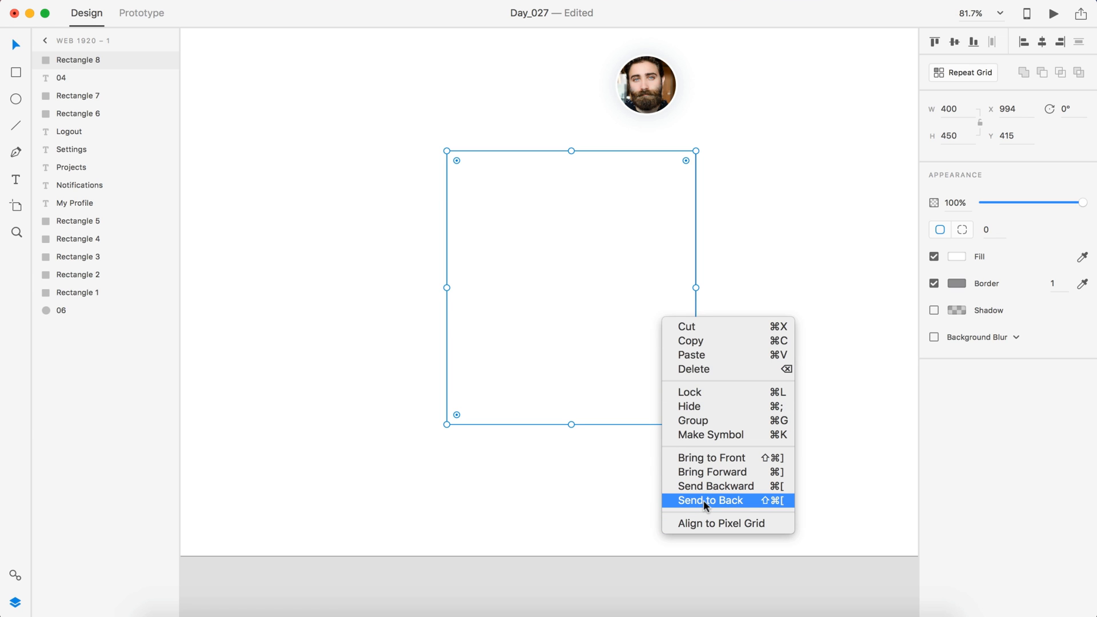
{"action": "left_click", "coordinate": [710, 500]}
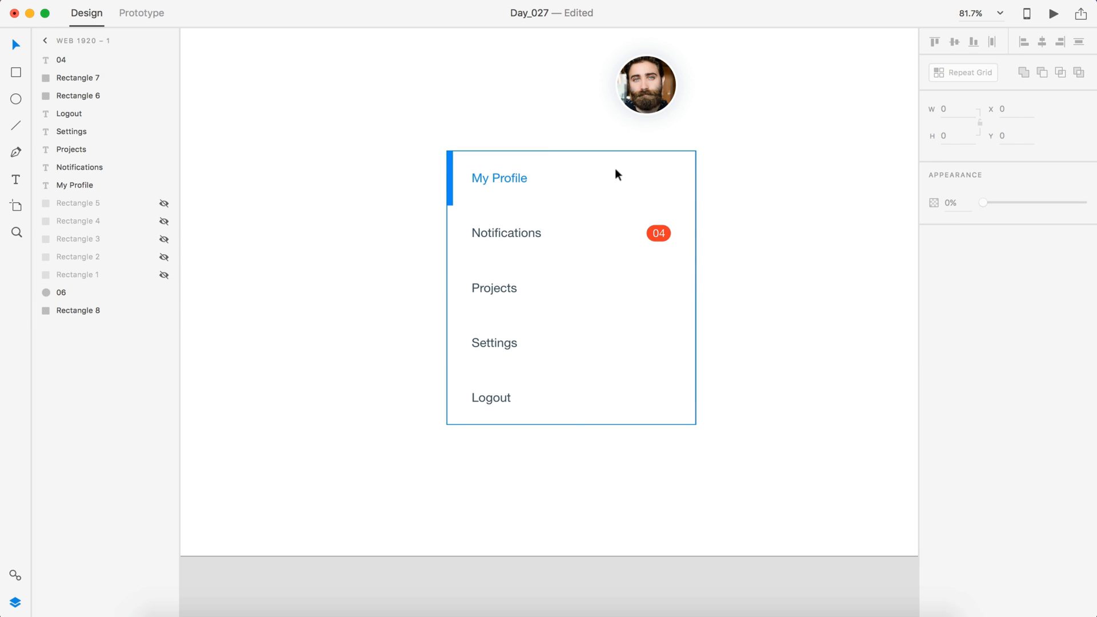
Step: Give Rectangle 8 a corner radius of 10
{"action": "left_click", "coordinate": [79, 310]}
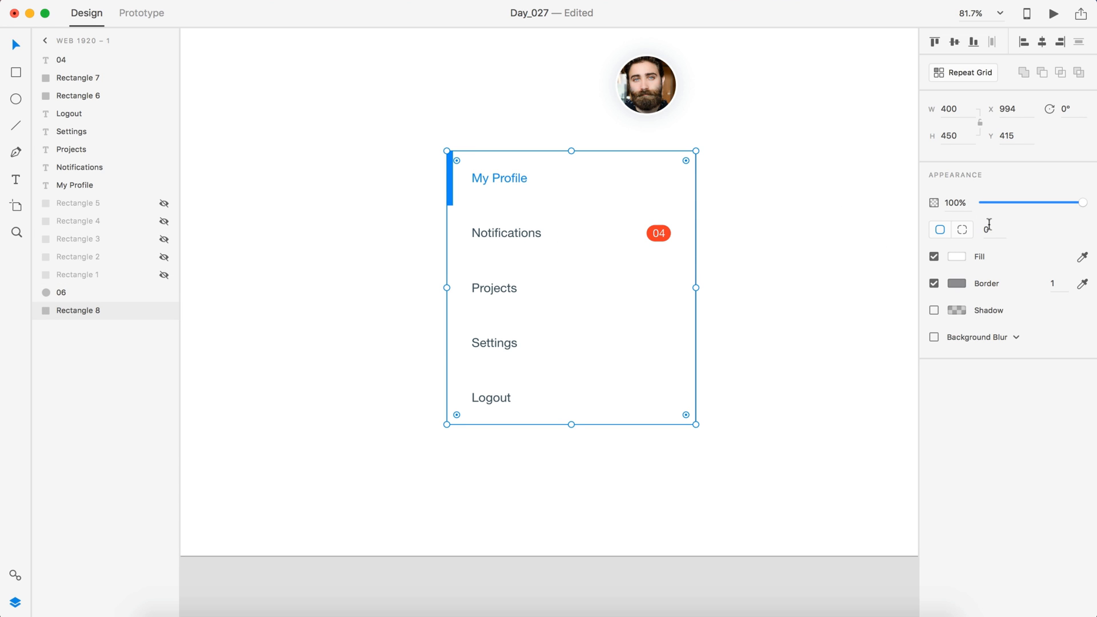
{"action": "left_click", "coordinate": [993, 228]}
{"action": "type", "text": "8"}
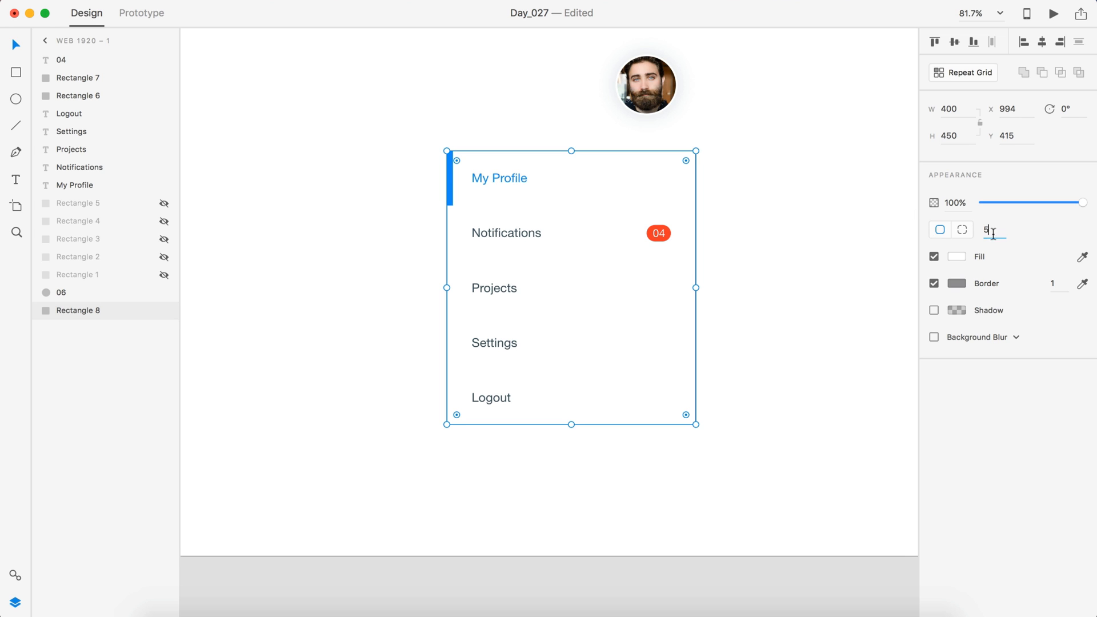
{"action": "type", "text": "10"}
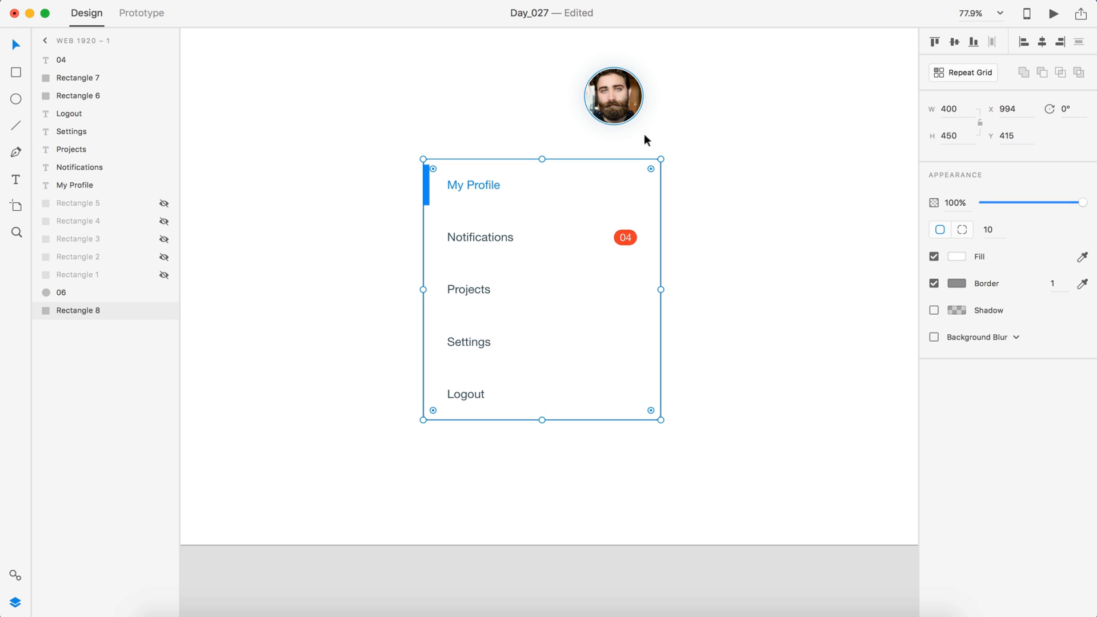
Step: Drop the card's border for a 30-blur shadow and stretch it taller below Logout
{"action": "left_click", "coordinate": [934, 283]}
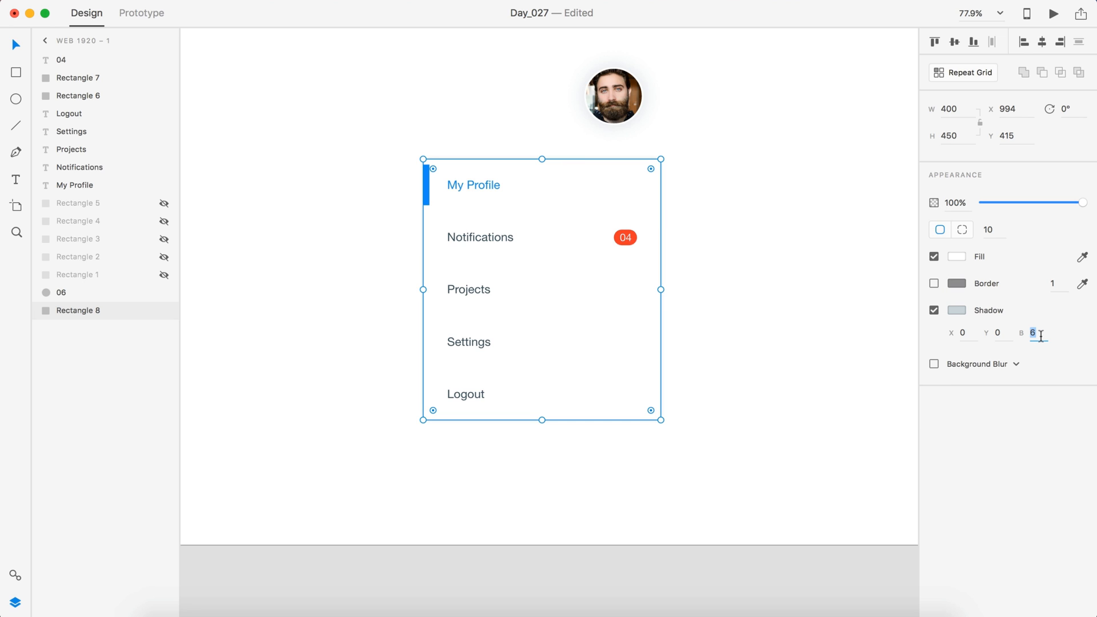
{"action": "type", "text": "30"}
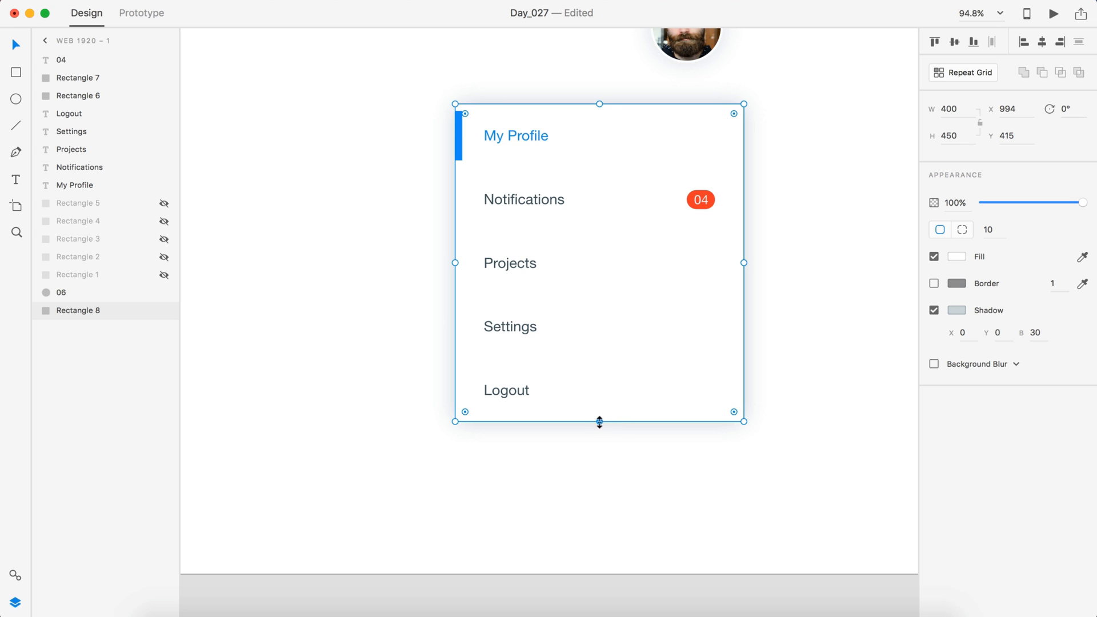
{"action": "left_click_drag", "start_coordinate": [599, 422], "coordinate": [599, 456]}
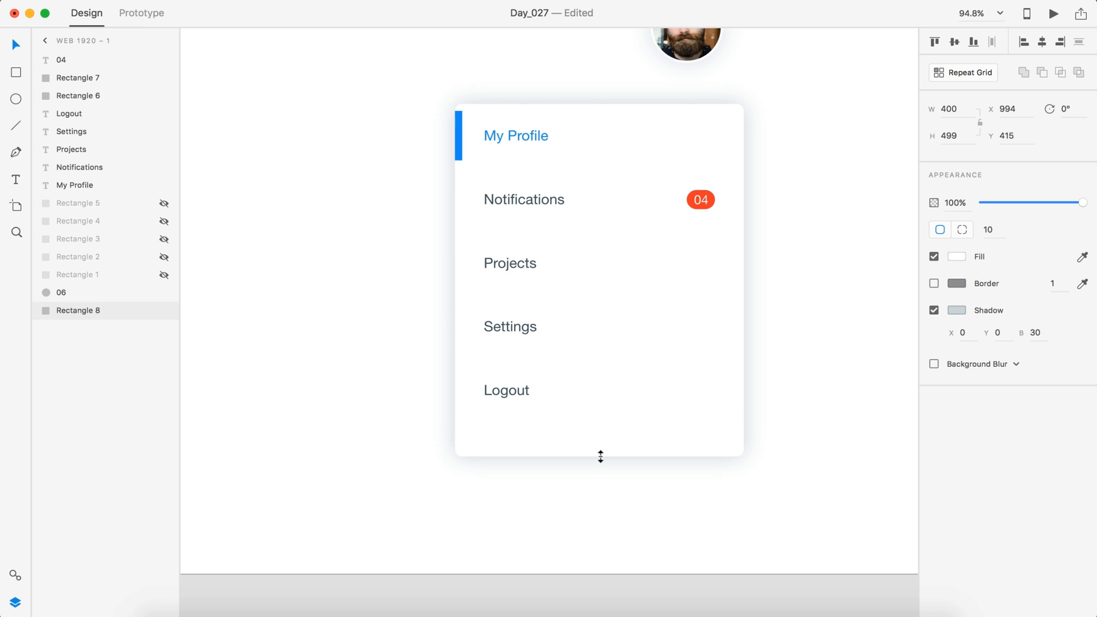
{"action": "left_click_drag", "start_coordinate": [600, 457], "coordinate": [600, 458]}
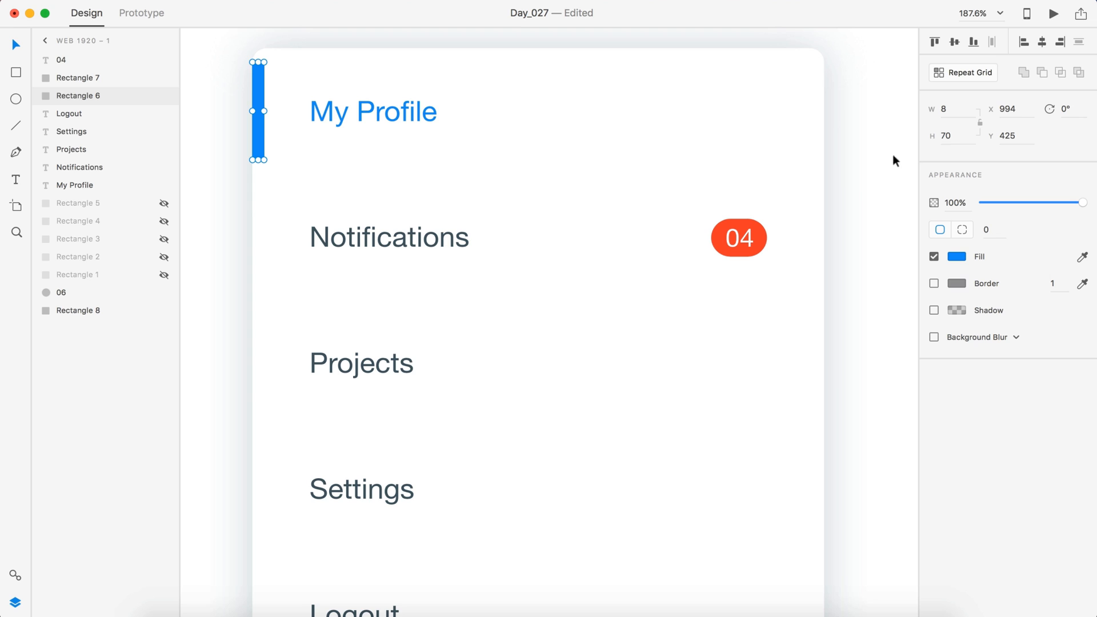
Step: Respace the Settings and Logout rows and slim the blue active bar to 6 by 60
{"action": "left_click", "coordinate": [953, 136]}
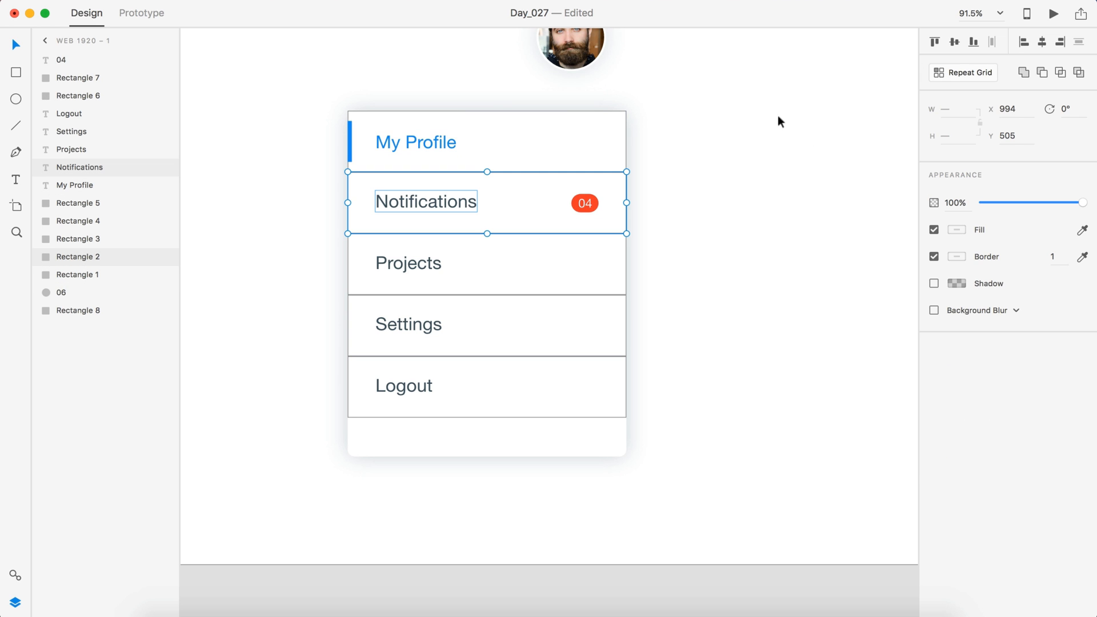
{"action": "left_click", "coordinate": [408, 263]}
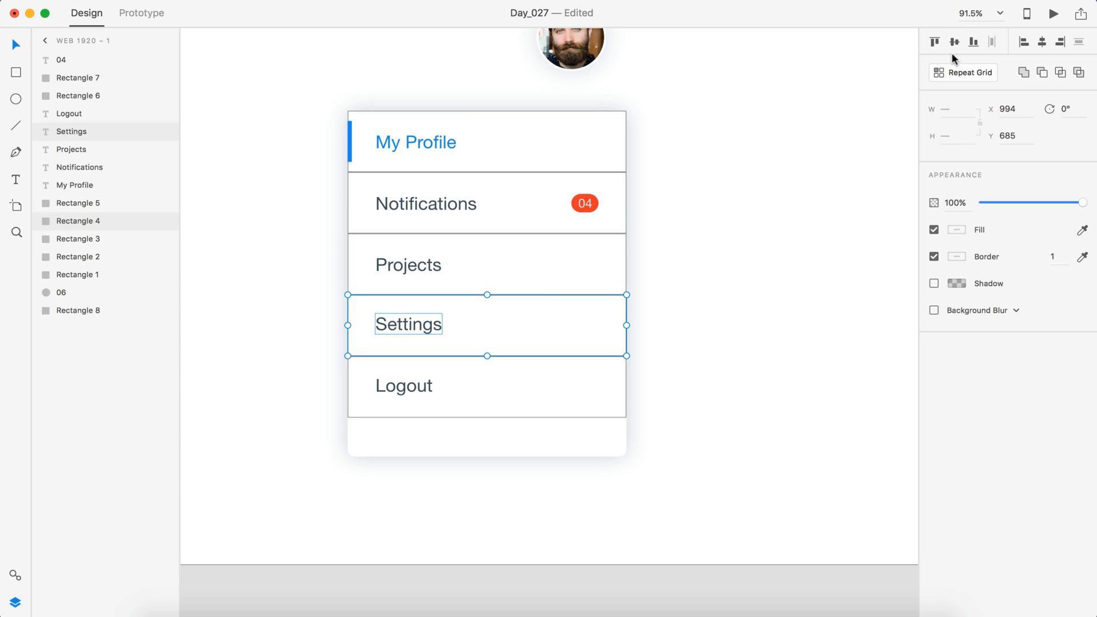
{"action": "left_click", "coordinate": [403, 385]}
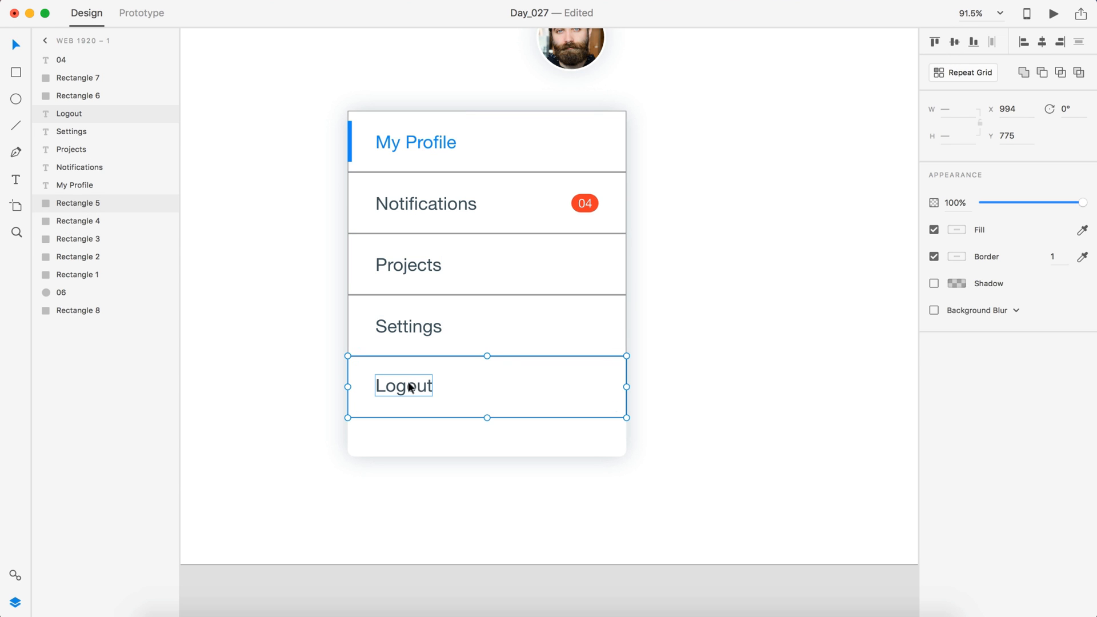
{"action": "left_click", "coordinate": [485, 264]}
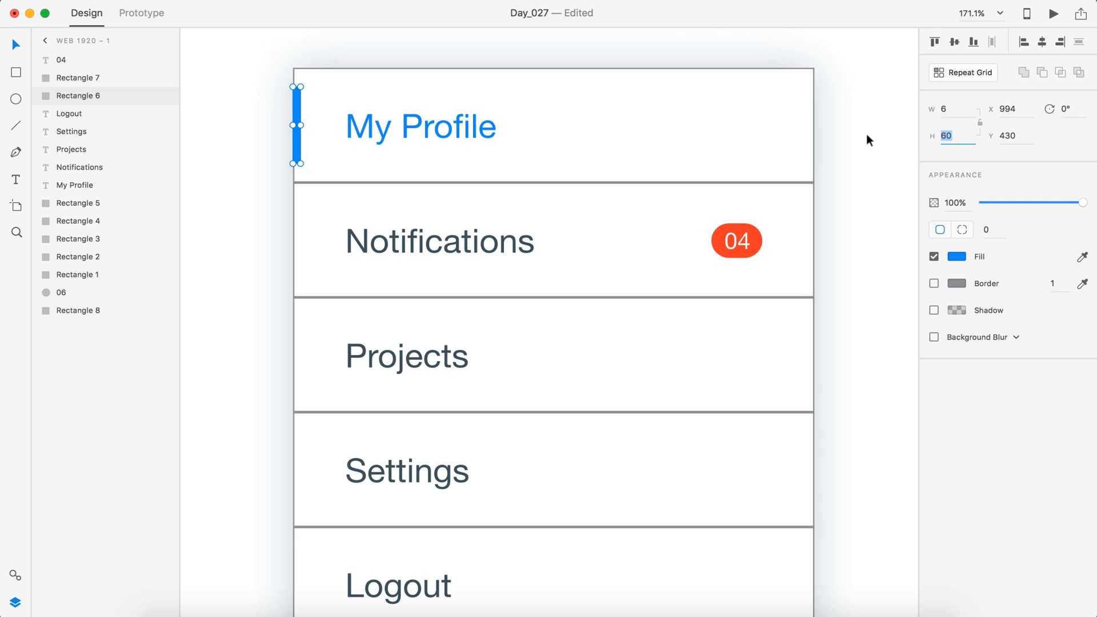
Step: Resize the card to enclose the rows and hide the row background rectangles in Layers
{"action": "left_click_drag", "start_coordinate": [298, 166], "coordinate": [298, 178]}
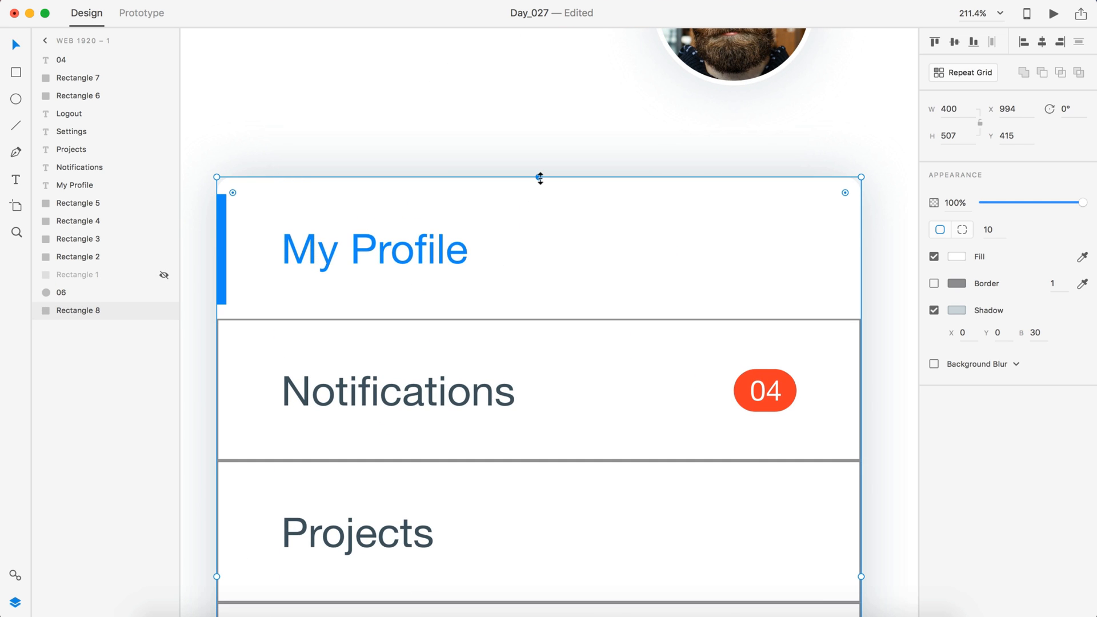
{"action": "left_click_drag", "start_coordinate": [540, 177], "coordinate": [539, 166]}
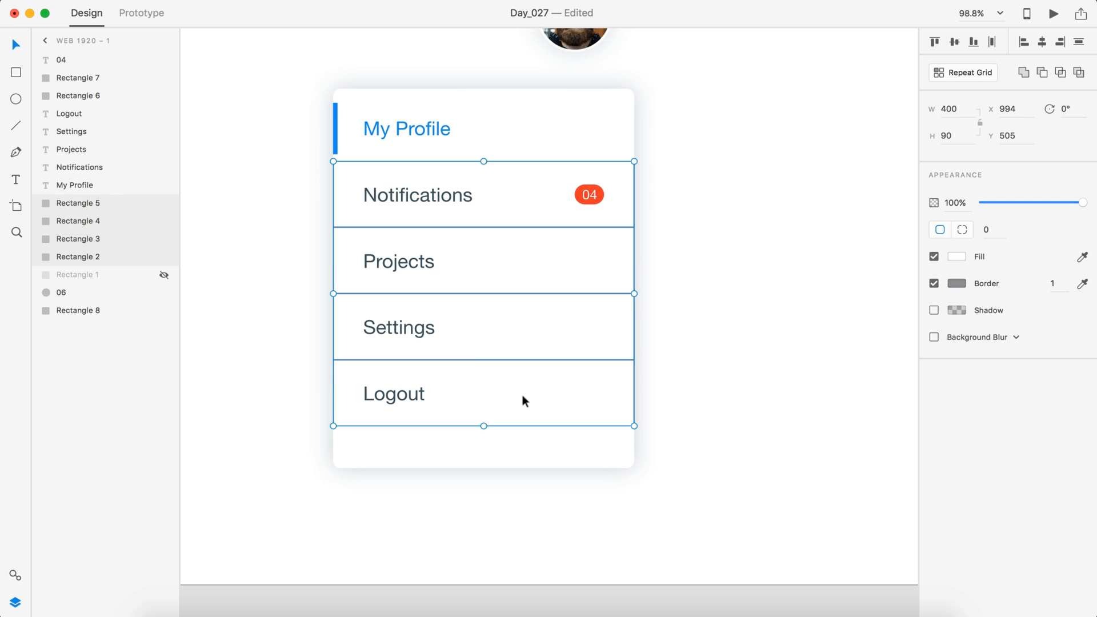
{"action": "left_click", "coordinate": [165, 221]}
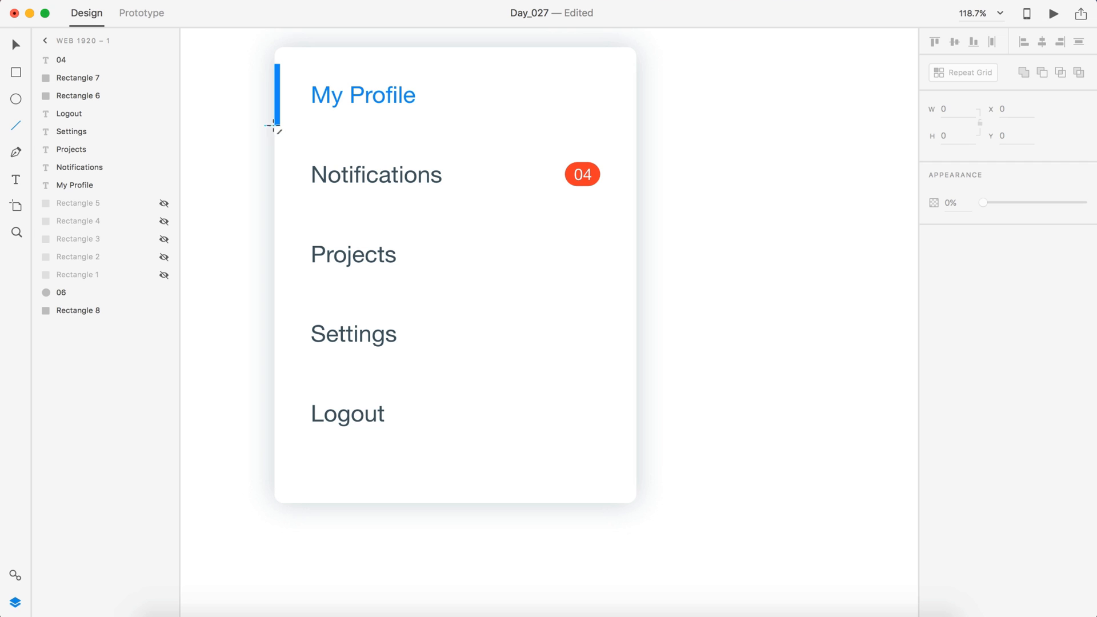
{"action": "mouse_move", "coordinate": [127, 214]}
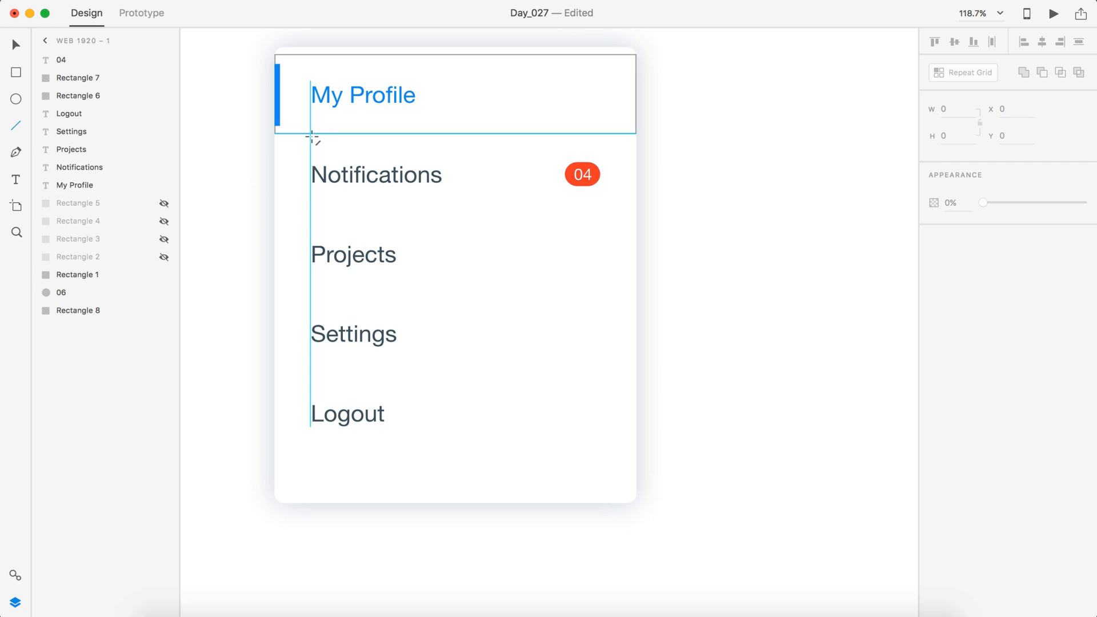
Step: Draw a 320-wide divider line under My Profile at 30% opacity
{"action": "left_click_drag", "start_coordinate": [312, 132], "coordinate": [597, 133]}
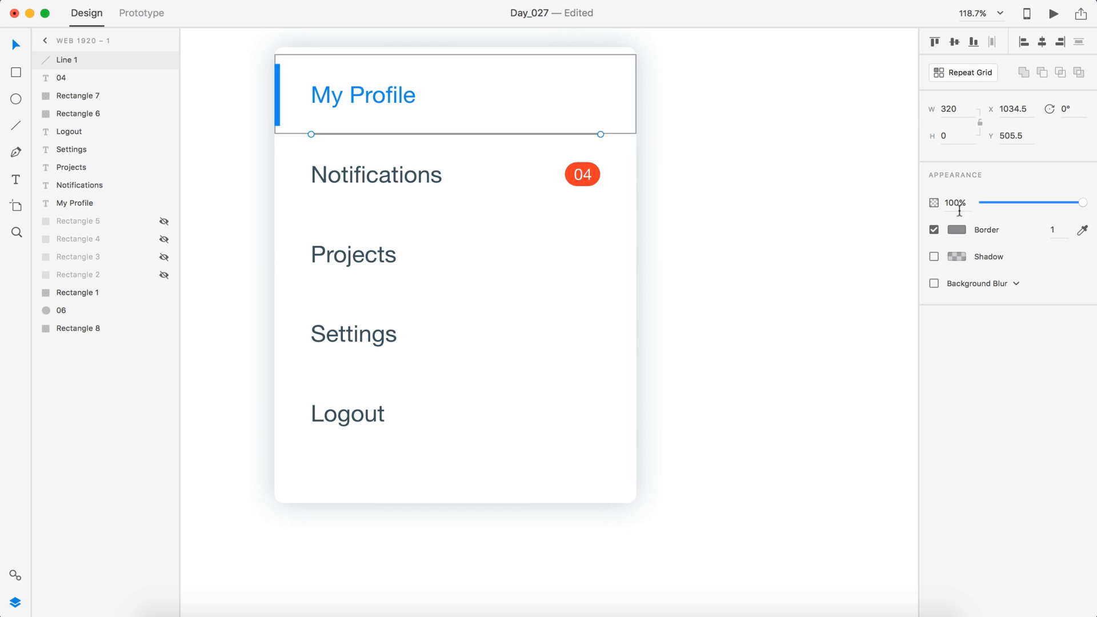
{"action": "left_click", "coordinate": [955, 230]}
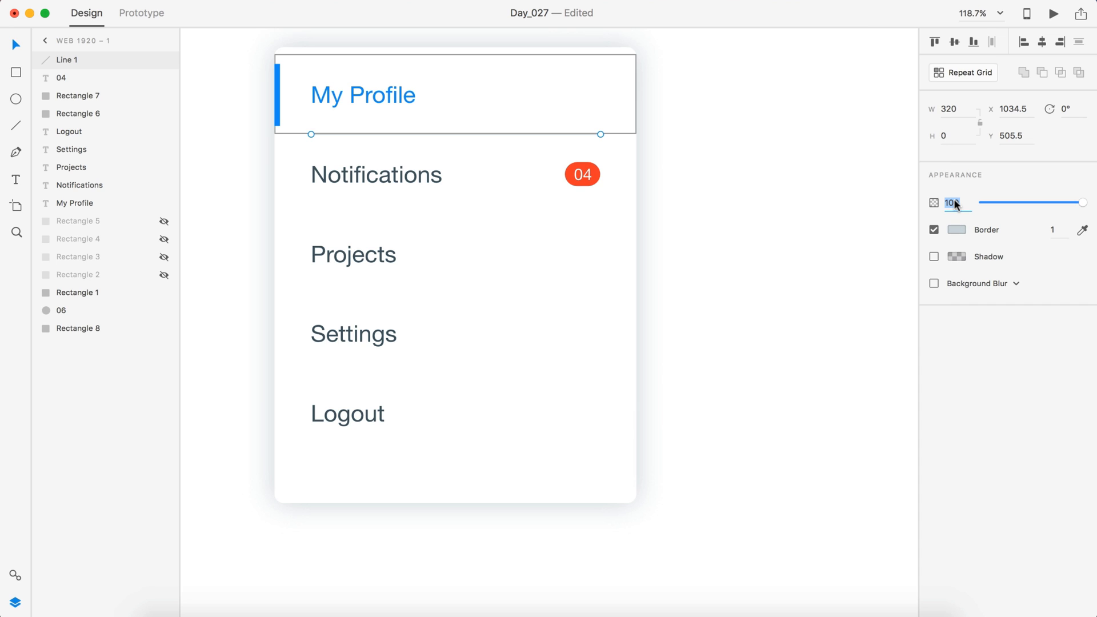
{"action": "type", "text": "30"}
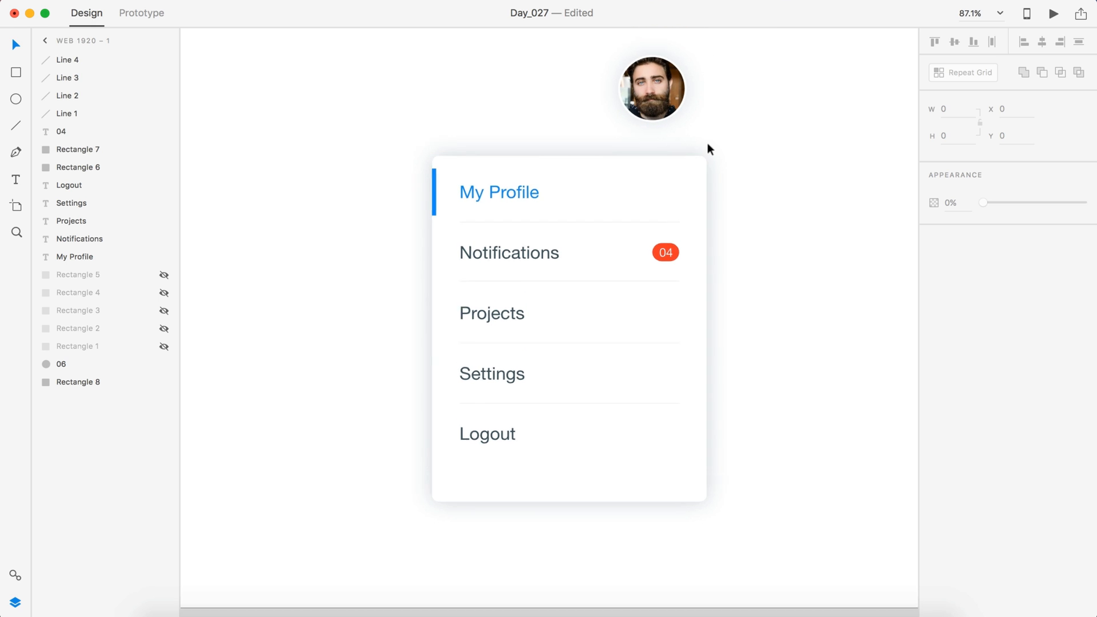
Step: Move the avatar photo down closer to the card
{"action": "left_click", "coordinate": [62, 364]}
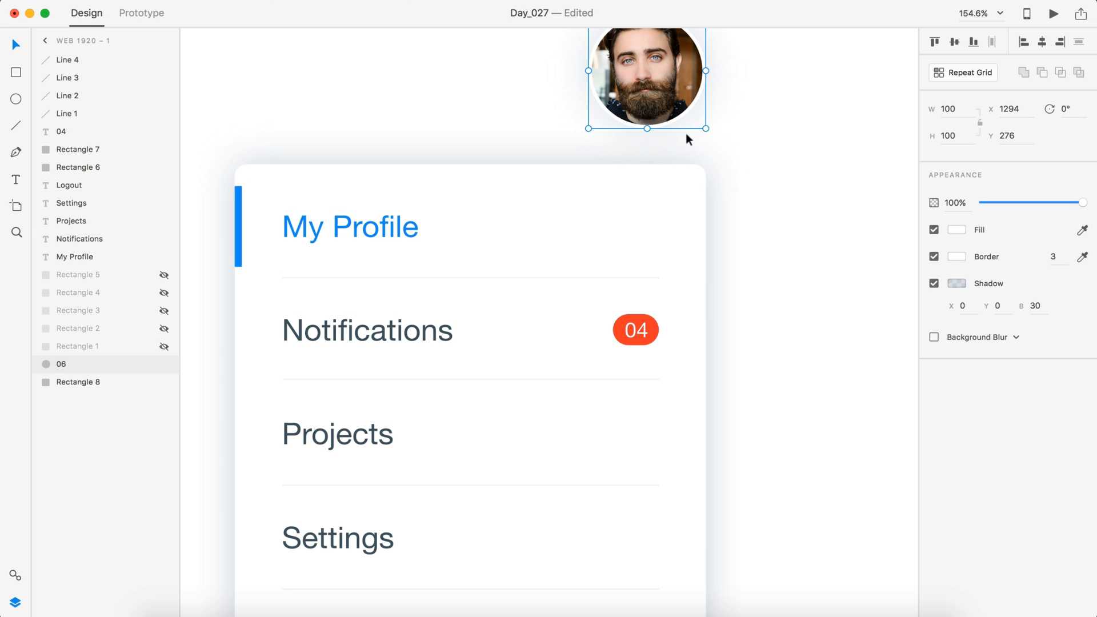
{"action": "left_click_drag", "start_coordinate": [647, 76], "coordinate": [647, 106]}
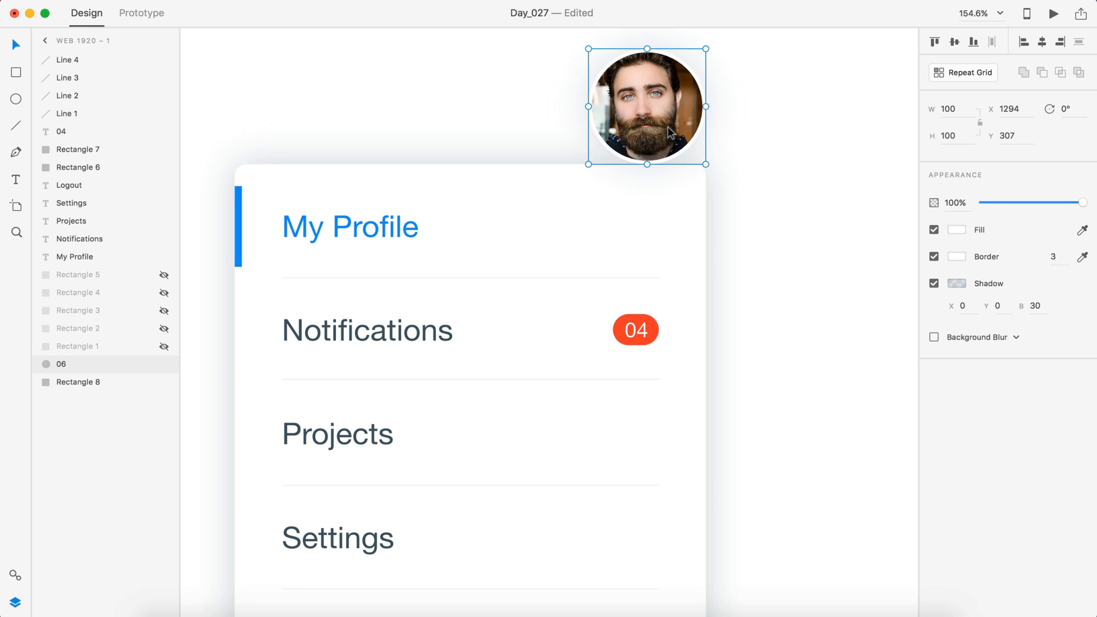
{"action": "left_click_drag", "start_coordinate": [647, 105], "coordinate": [646, 77]}
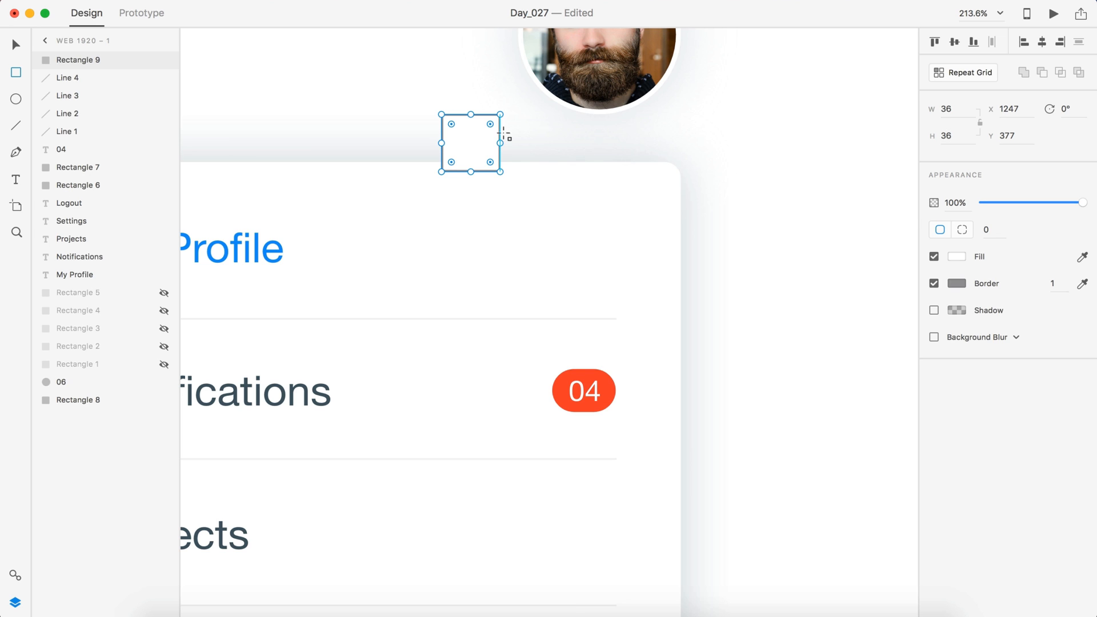
Step: Draw a 36×36 square, rotate it 45° into a diamond and centre it under the avatar on the card's top edge
{"action": "left_click_drag", "start_coordinate": [490, 121], "coordinate": [511, 147]}
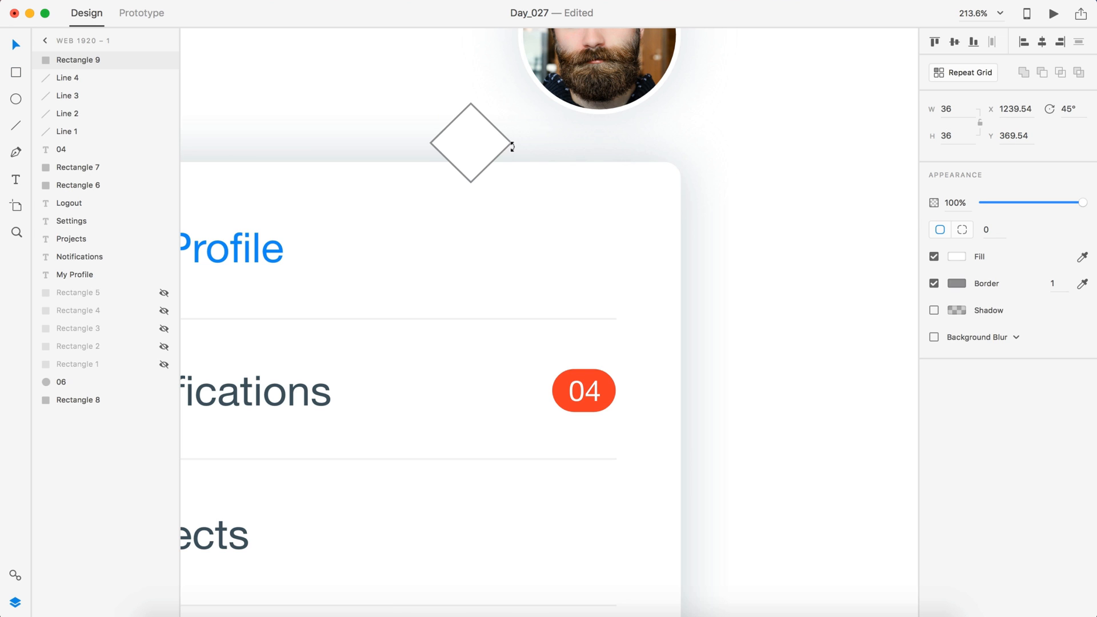
{"action": "left_click_drag", "start_coordinate": [469, 145], "coordinate": [650, 194]}
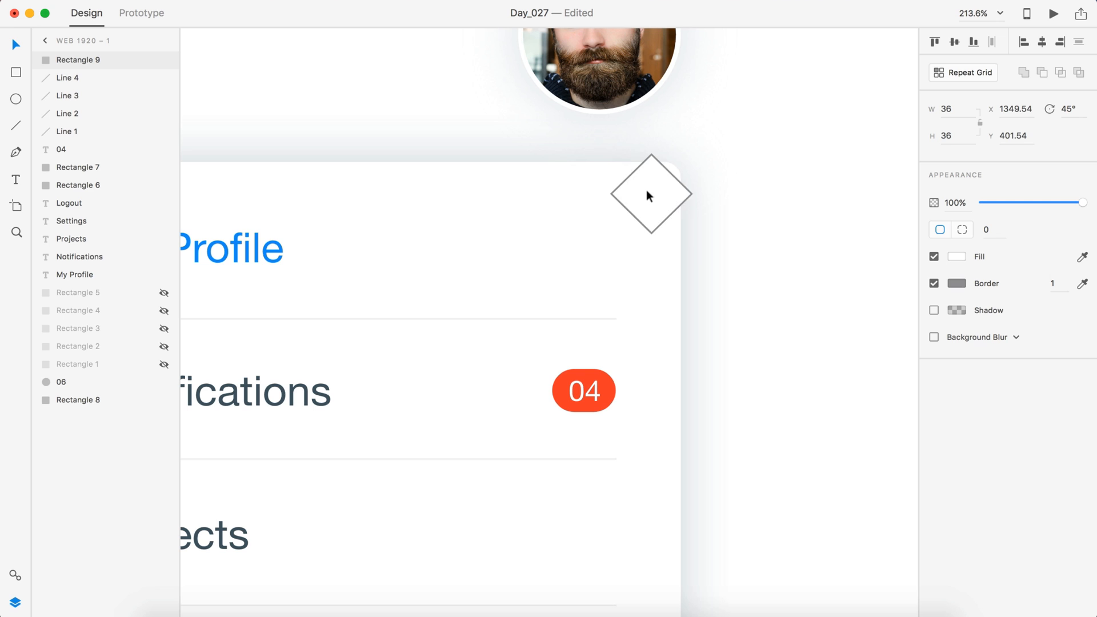
{"action": "left_click_drag", "start_coordinate": [651, 195], "coordinate": [599, 170]}
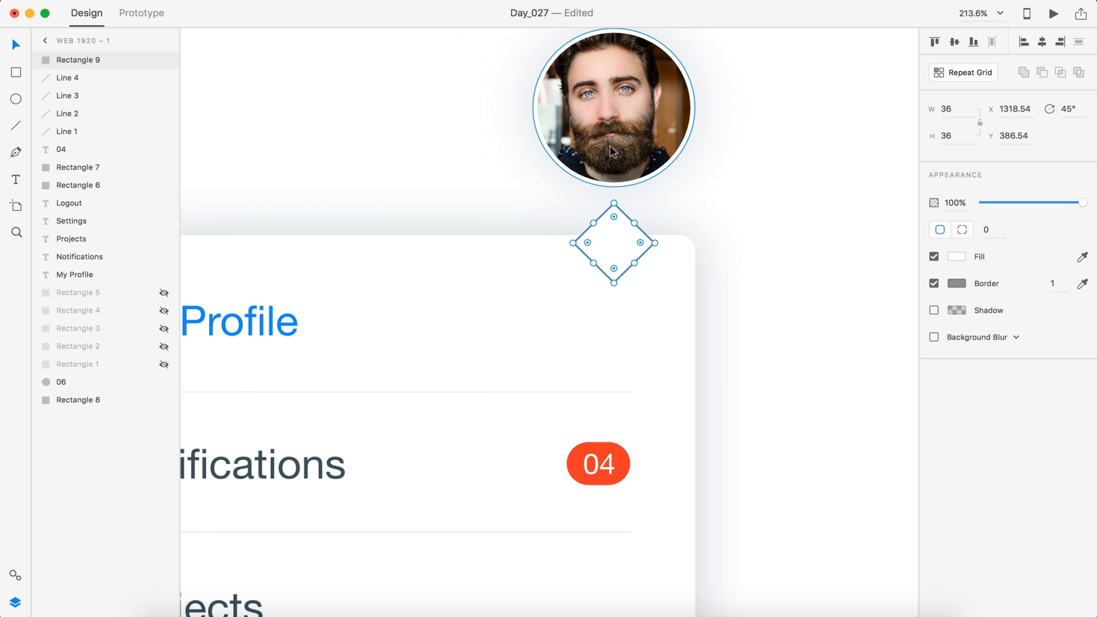
{"action": "left_click_drag", "start_coordinate": [614, 243], "coordinate": [614, 250]}
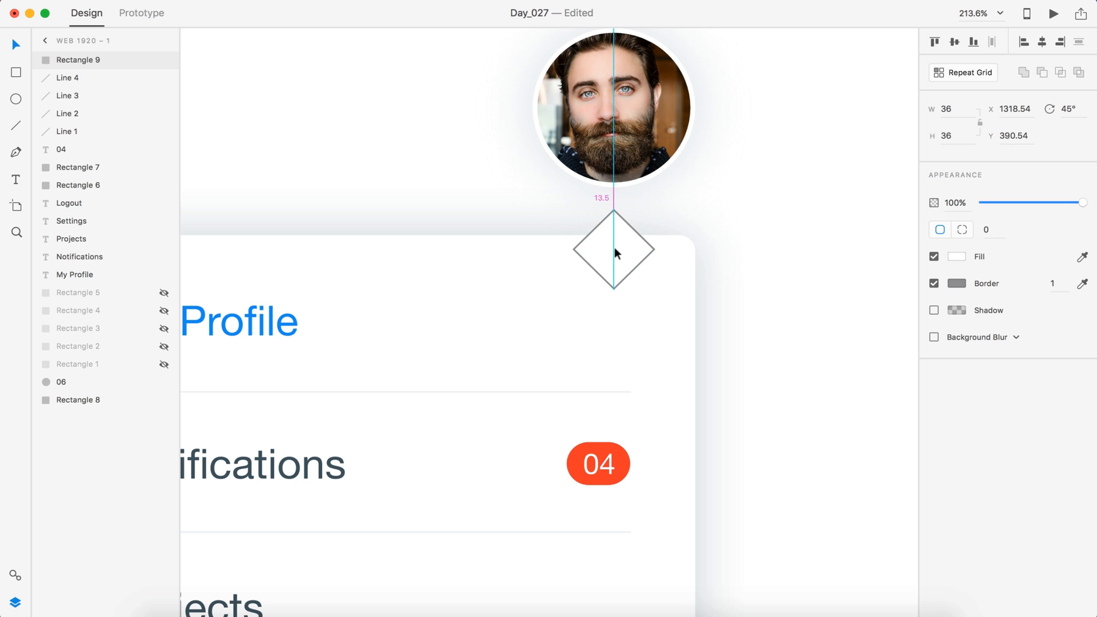